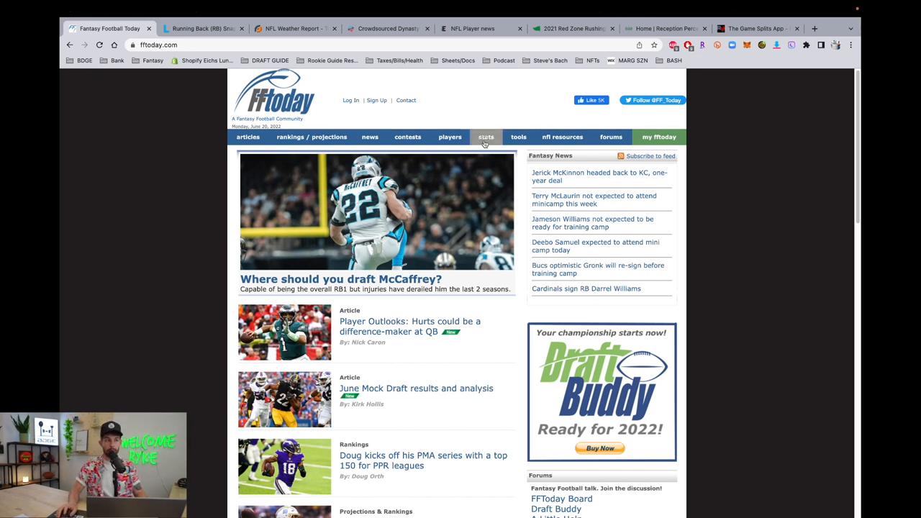
Open FFToday's Stats section and load the 2021 Running Backs season stats table.
{"action": "left_click", "coordinate": [486, 136]}
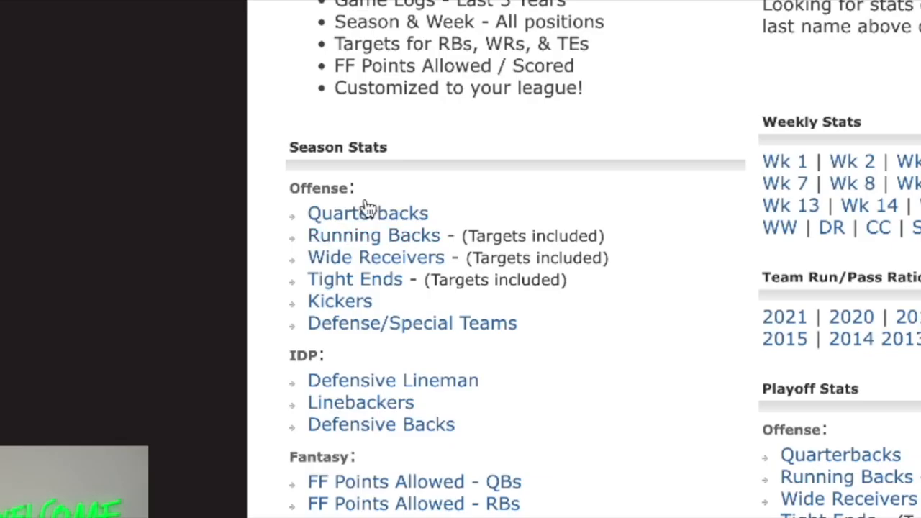
{"action": "mouse_move", "coordinate": [374, 236]}
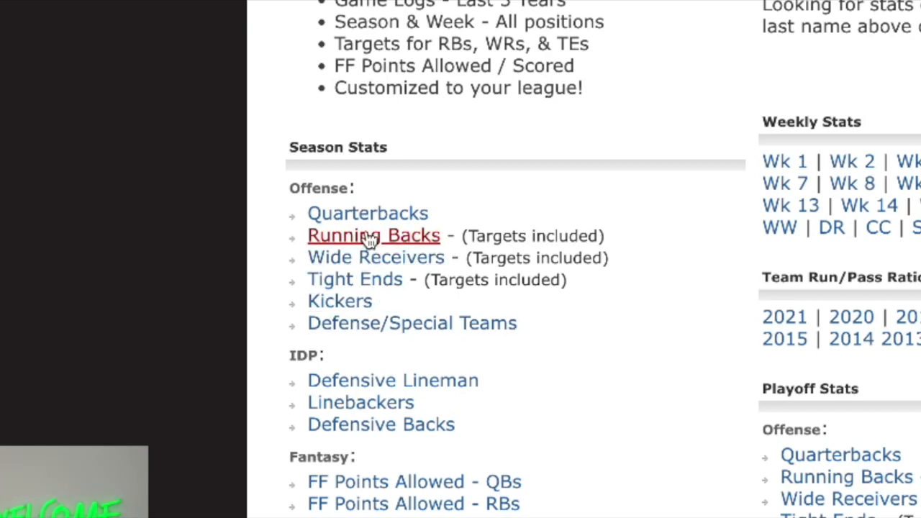
{"action": "left_click", "coordinate": [373, 236]}
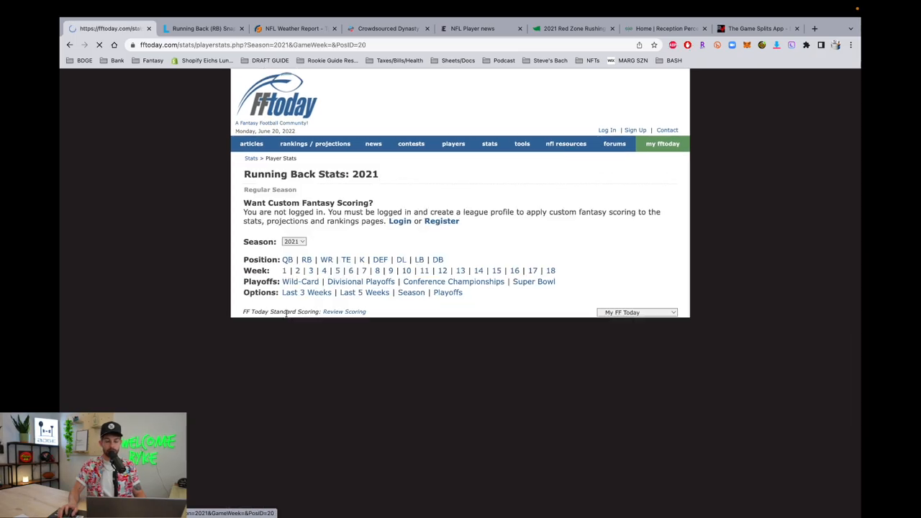
{"action": "left_click", "coordinate": [412, 292]}
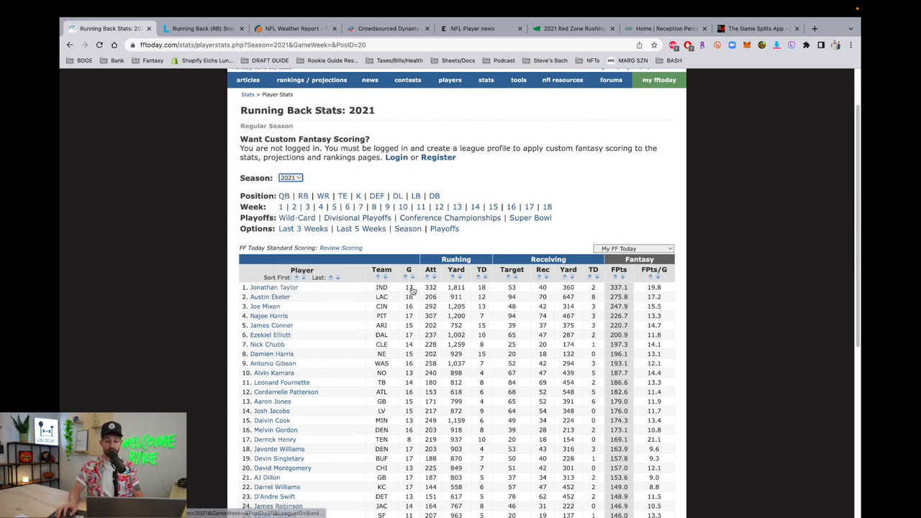
{"action": "scroll", "scroll_direction": "down", "scroll_amount": 3}
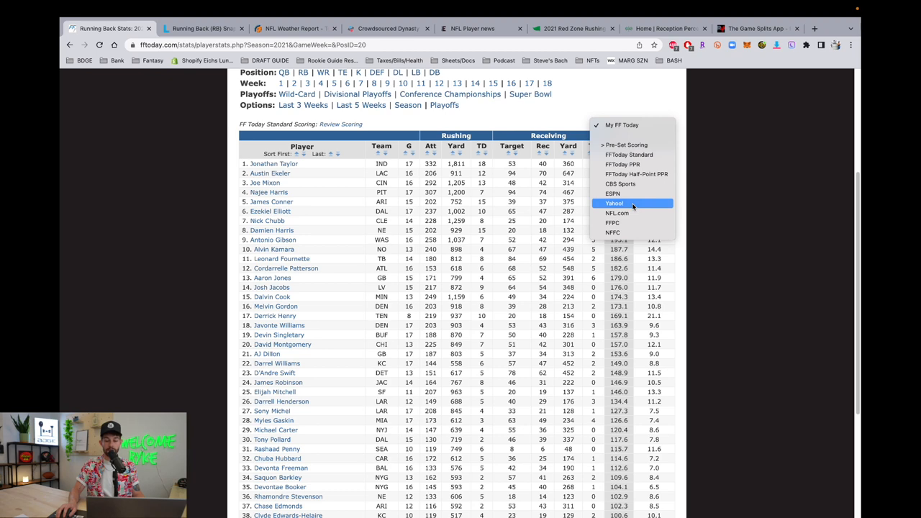
Apply Yahoo scoring and sort the running backs by FPts/G descending.
{"action": "left_click", "coordinate": [613, 203]}
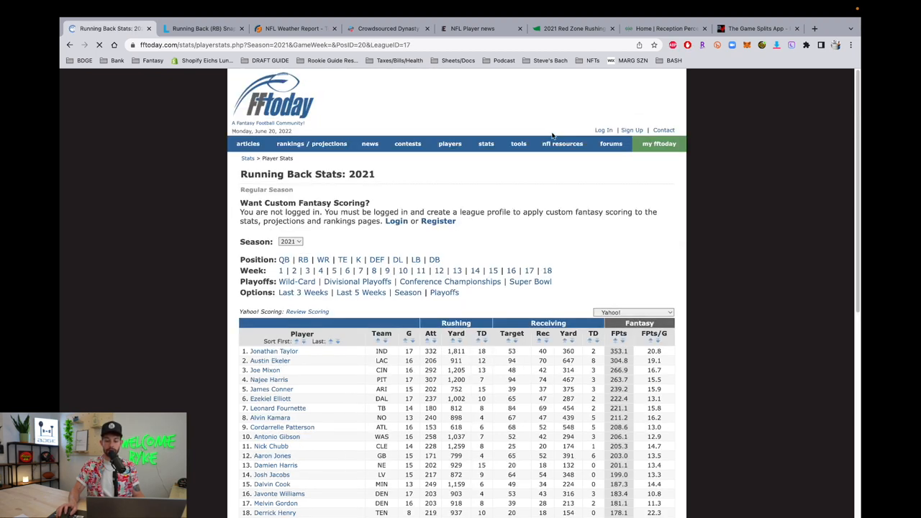
{"action": "scroll", "scroll_direction": "down", "scroll_amount": 3}
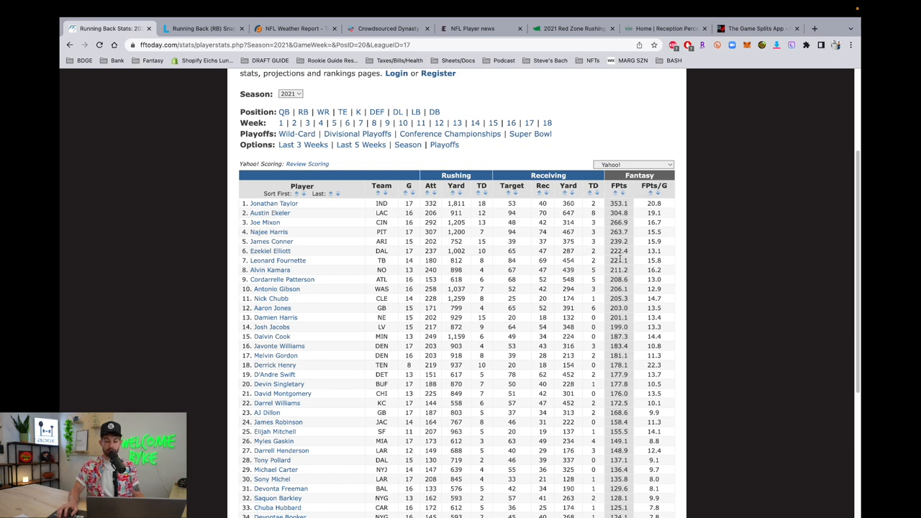
{"action": "mouse_move", "coordinate": [659, 195]}
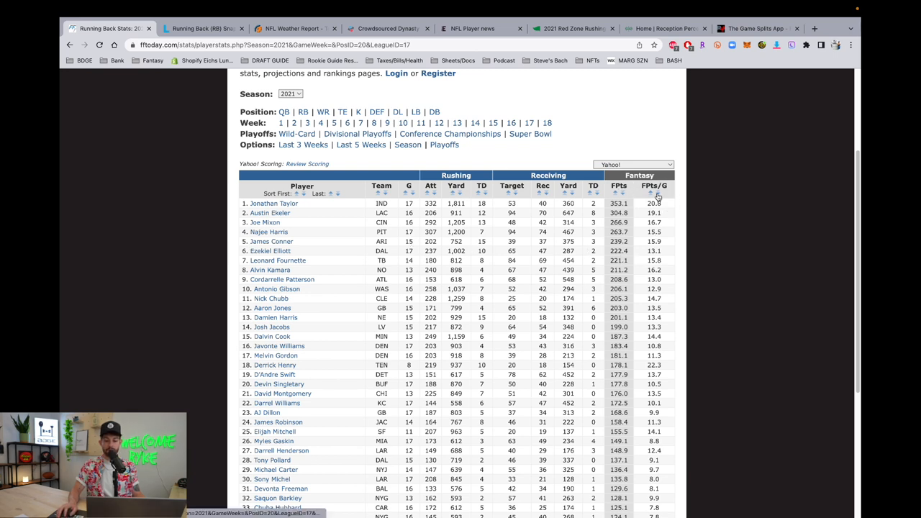
{"action": "left_click", "coordinate": [653, 192]}
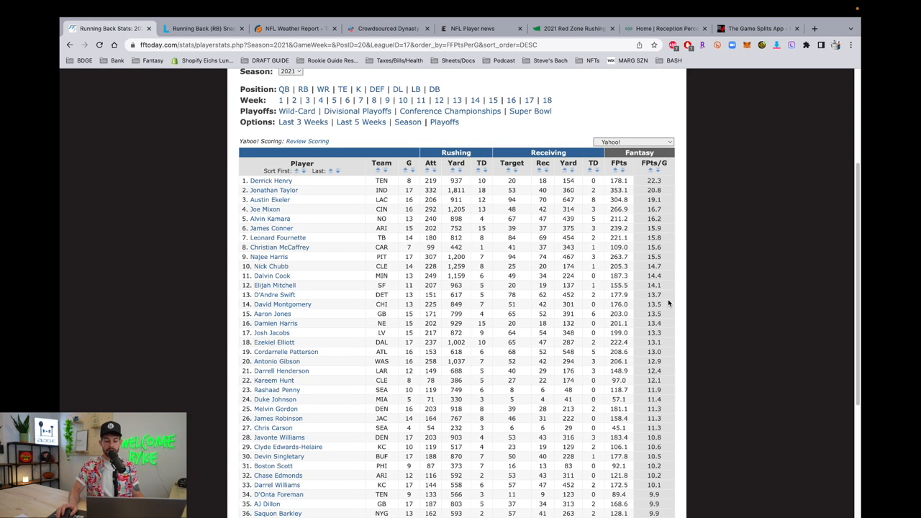
{"action": "scroll", "scroll_direction": "down", "scroll_amount": 3}
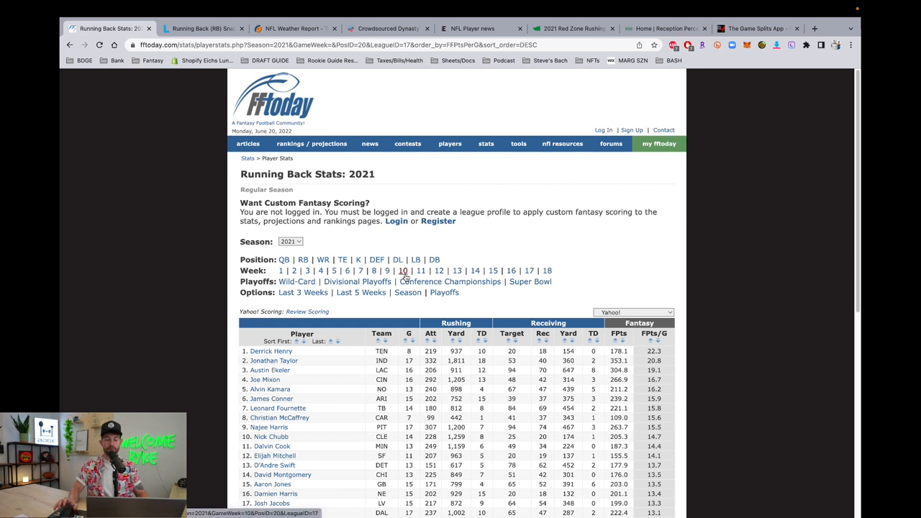
{"action": "scroll", "scroll_direction": "down", "scroll_amount": 3}
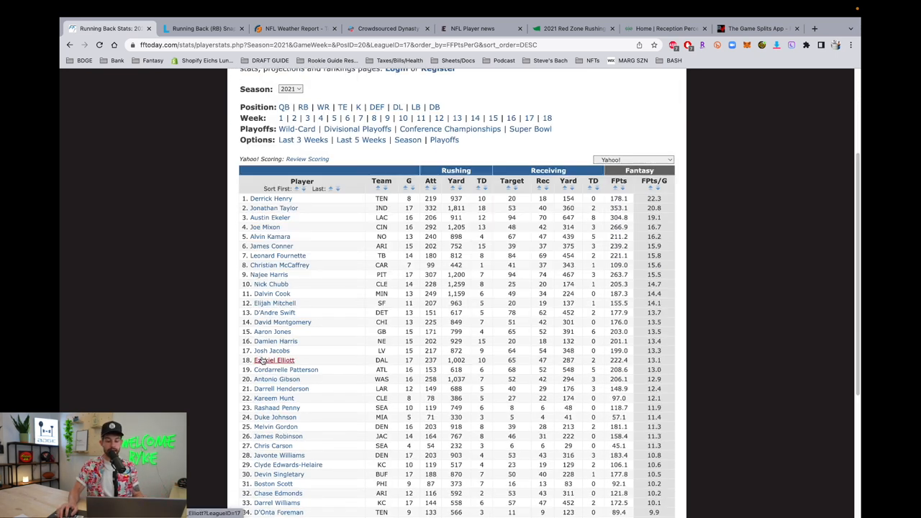
Review Ezekiel Elliott's season stats and game logs, then switch to the Lineups.com tab.
{"action": "left_click", "coordinate": [273, 360]}
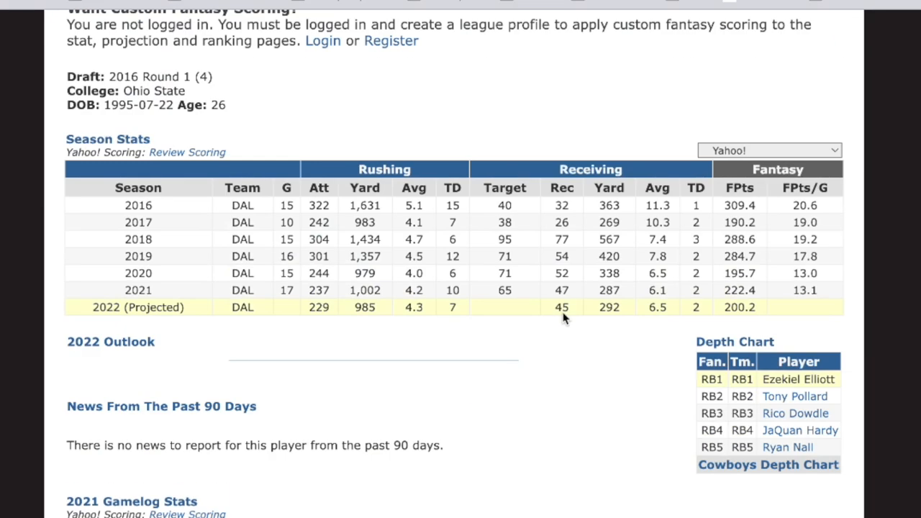
{"action": "scroll", "scroll_direction": "down", "scroll_amount": 3}
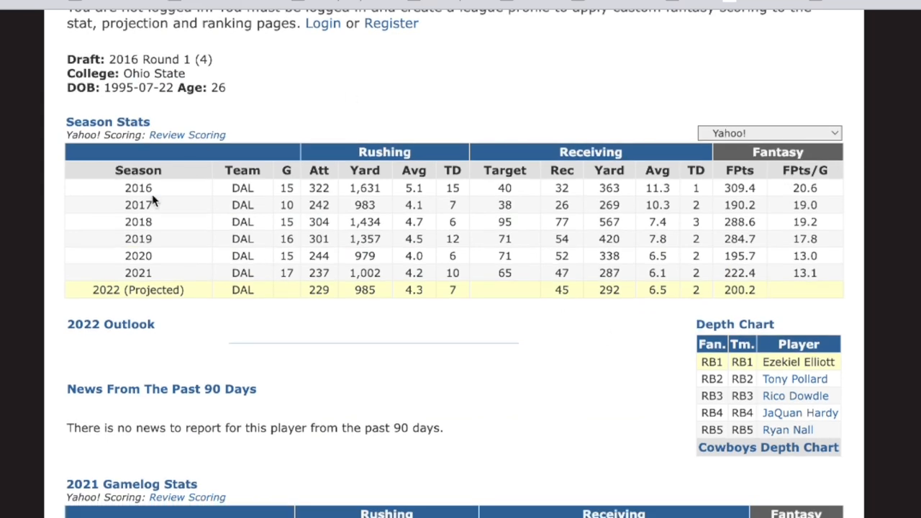
{"action": "scroll", "scroll_direction": "down", "scroll_amount": 3}
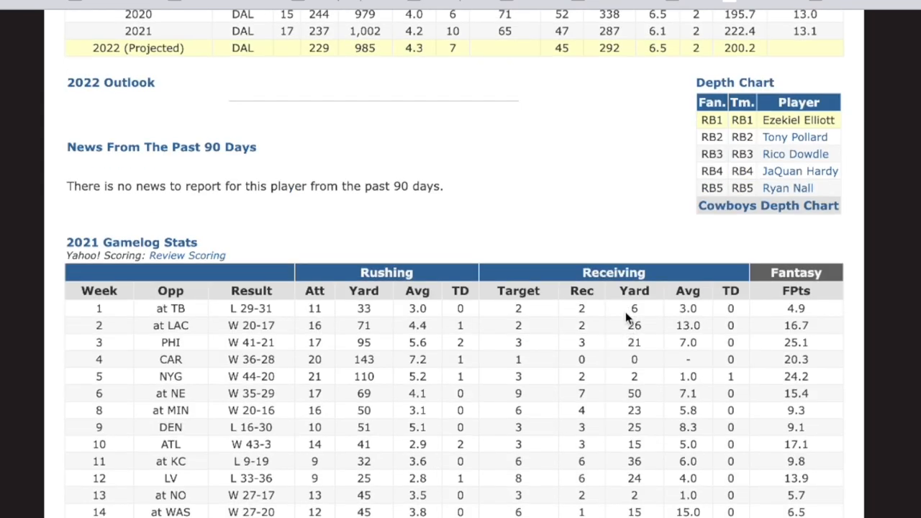
{"action": "scroll", "scroll_direction": "down", "scroll_amount": 3}
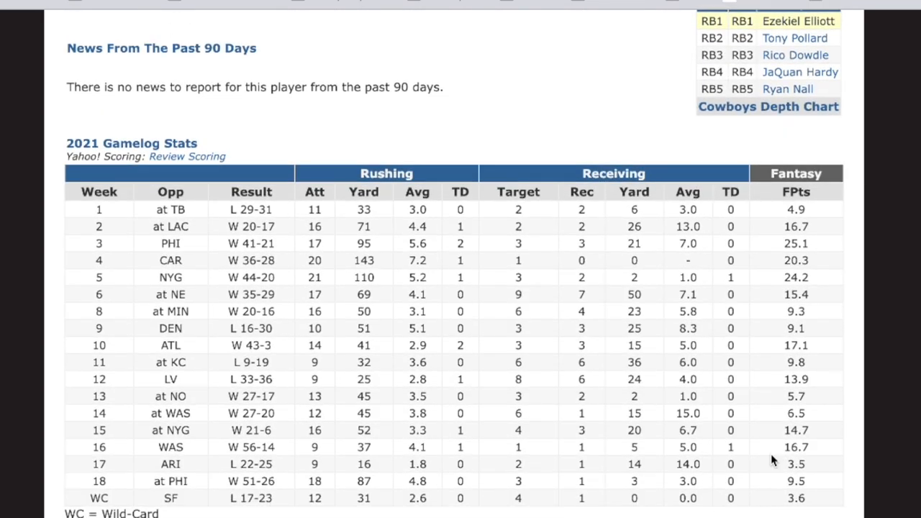
{"action": "mouse_move", "coordinate": [852, 262]}
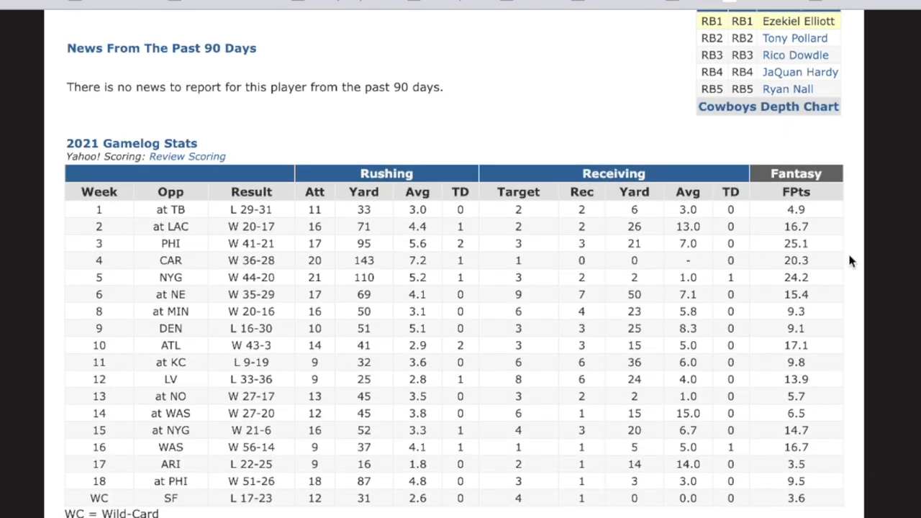
{"action": "scroll", "scroll_direction": "down", "scroll_amount": 3}
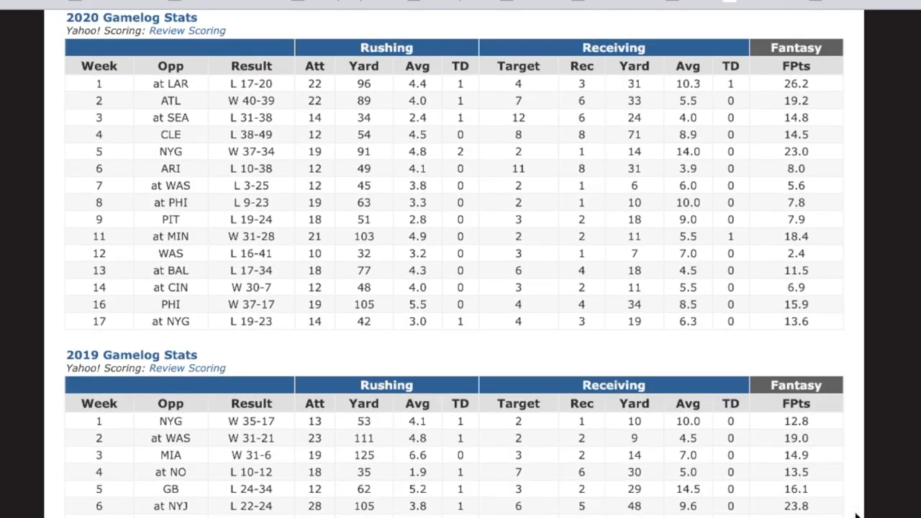
{"action": "mouse_move", "coordinate": [847, 354]}
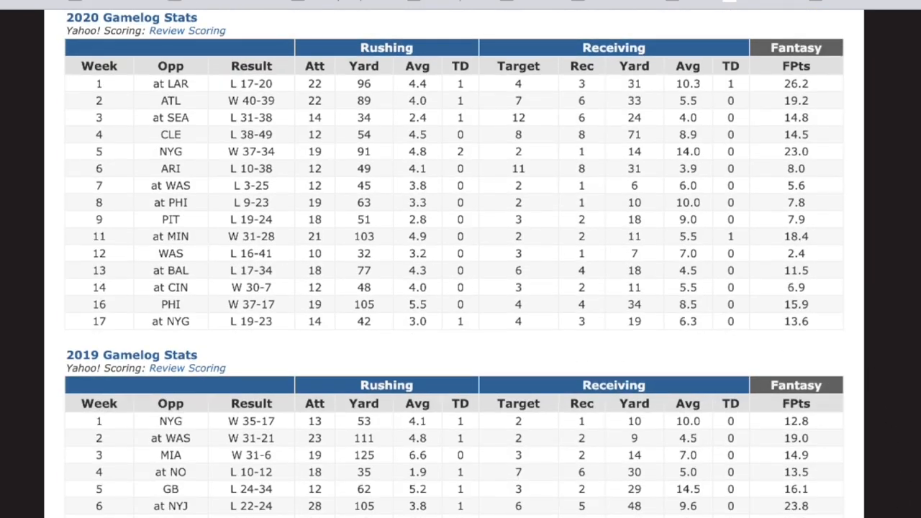
{"action": "mouse_move", "coordinate": [856, 484]}
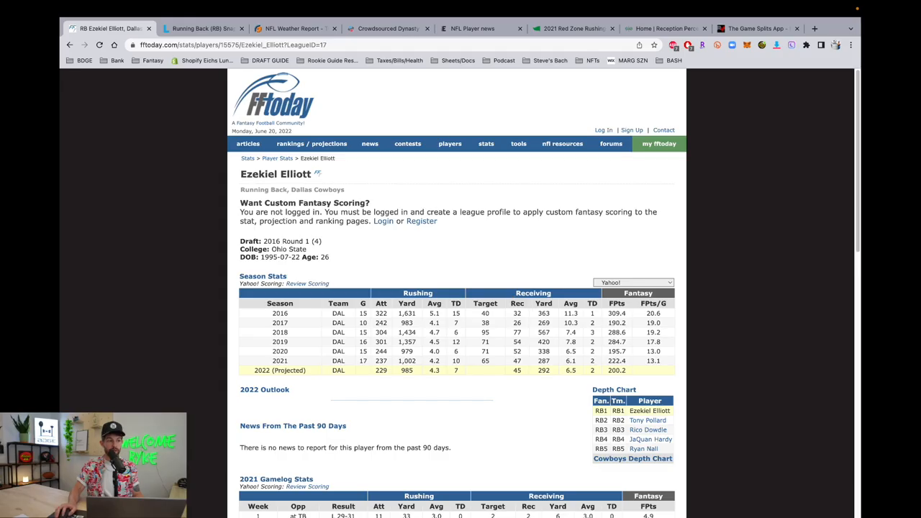
{"action": "left_click", "coordinate": [202, 29]}
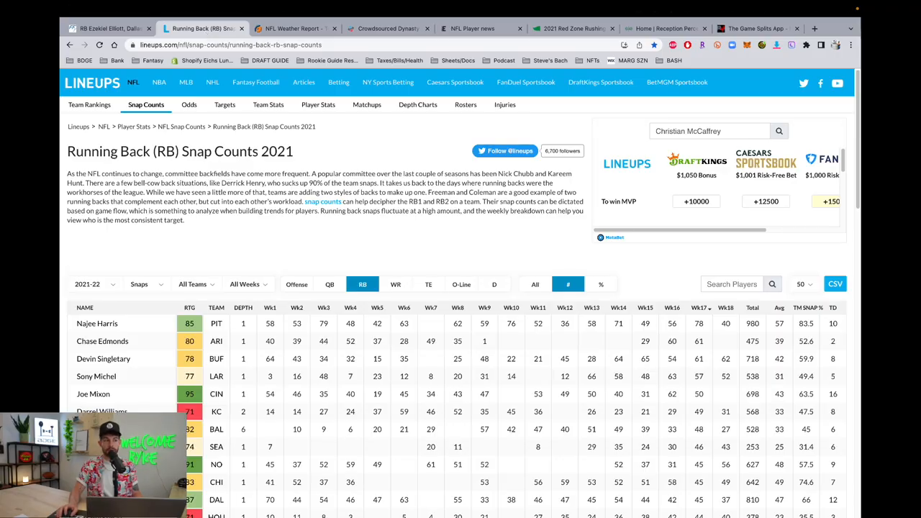
From the Lineups home page, open NFL Snap Counts from the NFL menu.
{"action": "left_click", "coordinate": [92, 82]}
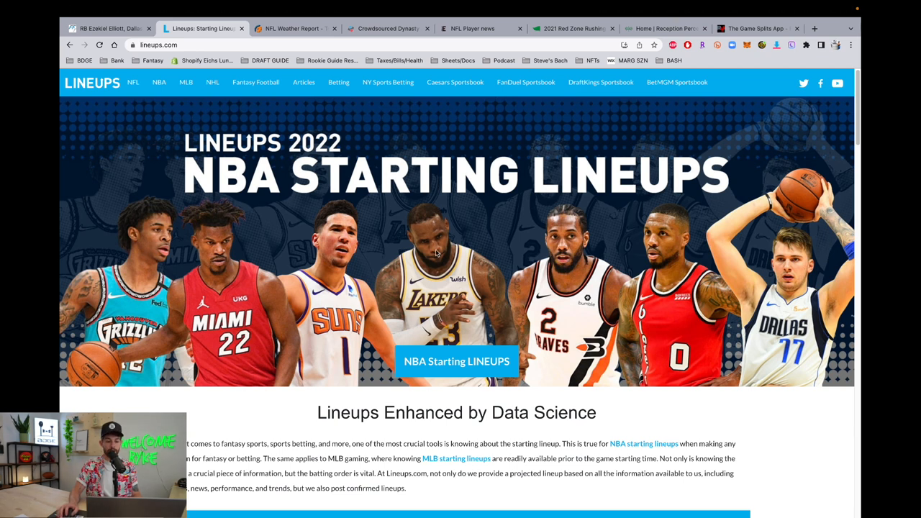
{"action": "left_click", "coordinate": [133, 82]}
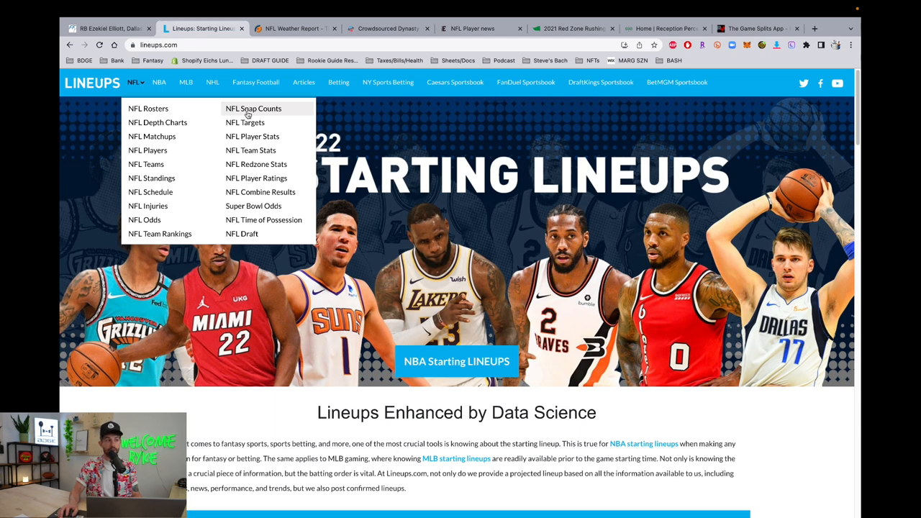
{"action": "left_click", "coordinate": [253, 108]}
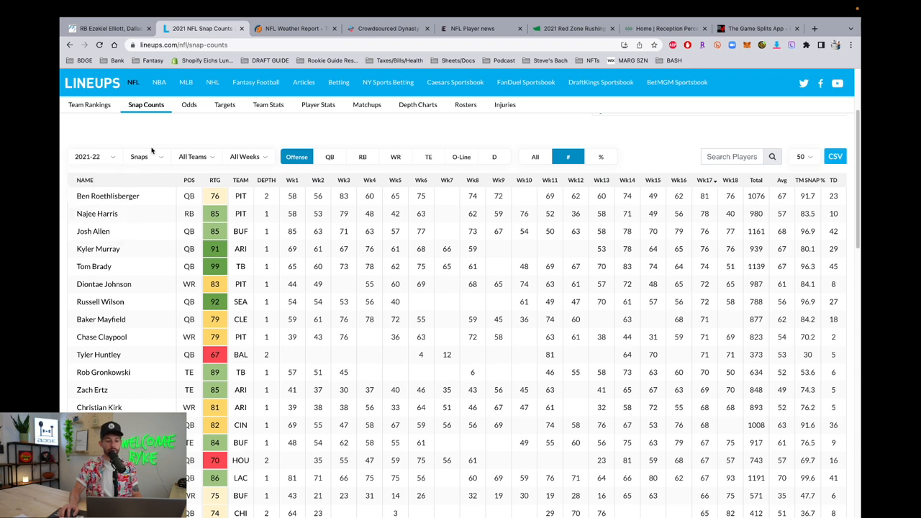
Filter snap counts to running backs and show weekly columns as snap percentages.
{"action": "left_click", "coordinate": [193, 155]}
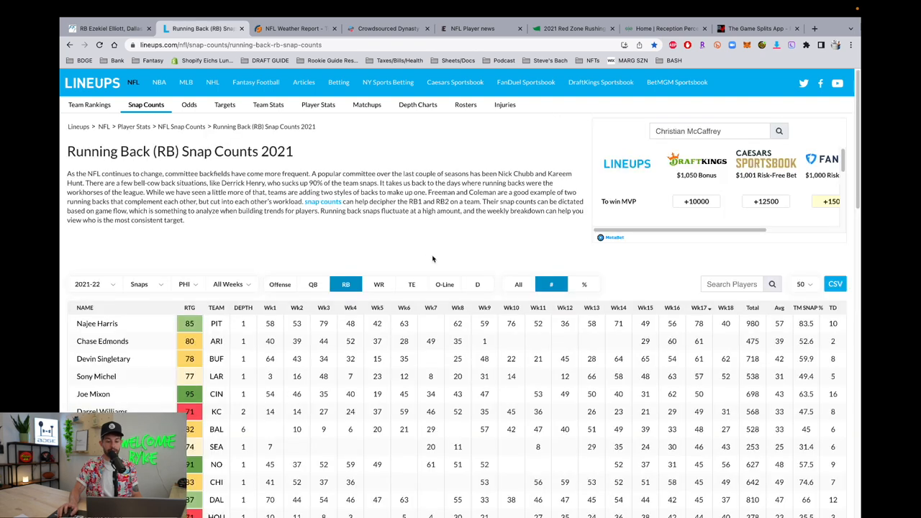
{"action": "scroll", "scroll_direction": "down", "scroll_amount": 3}
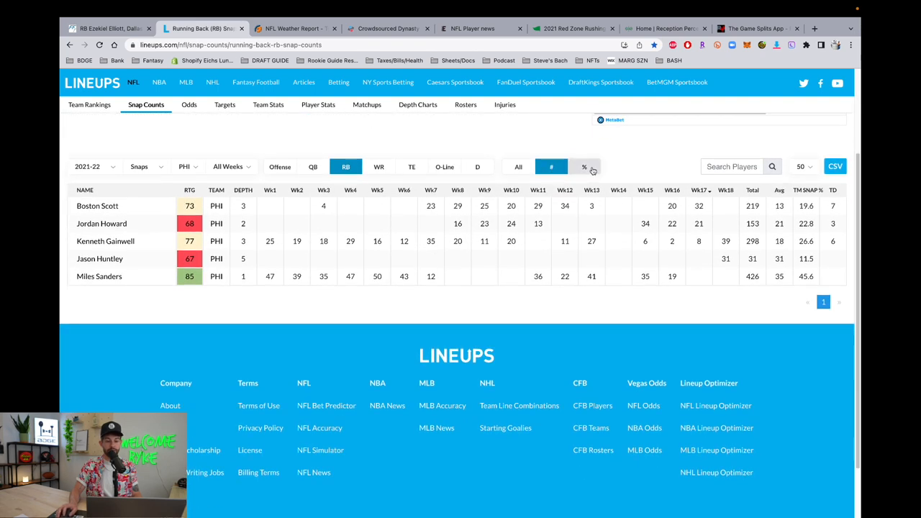
{"action": "left_click", "coordinate": [584, 167]}
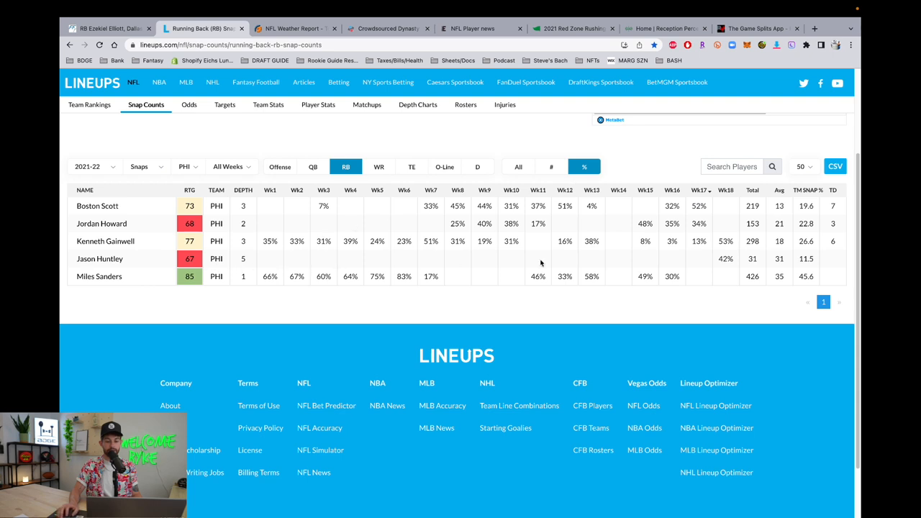
{"action": "mouse_move", "coordinate": [795, 251]}
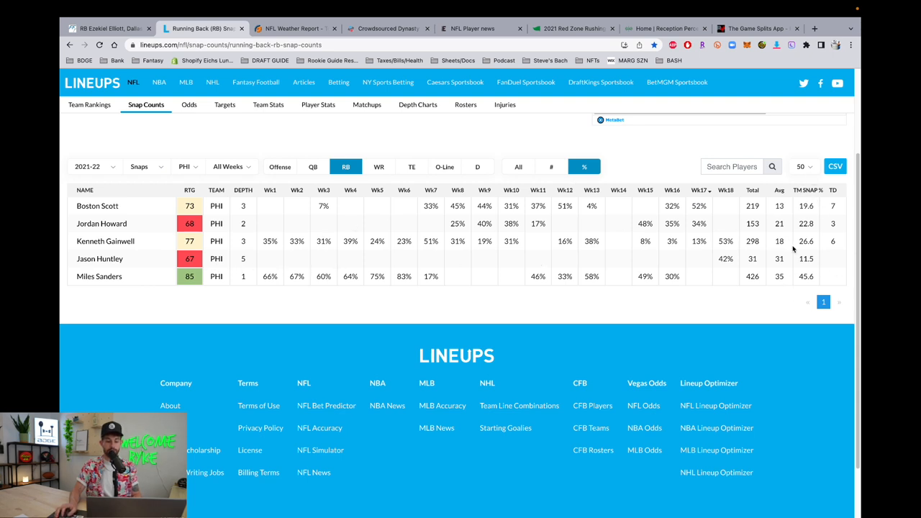
{"action": "mouse_move", "coordinate": [817, 279]}
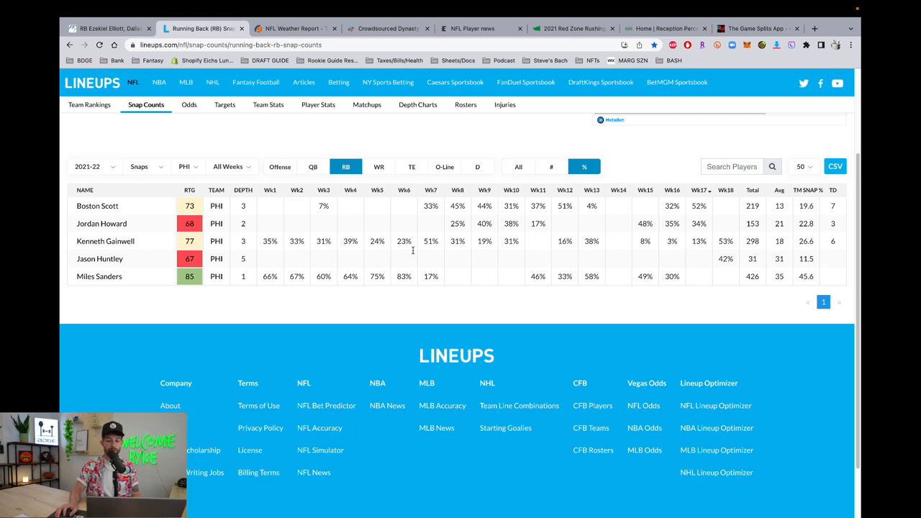
{"action": "mouse_move", "coordinate": [434, 277]}
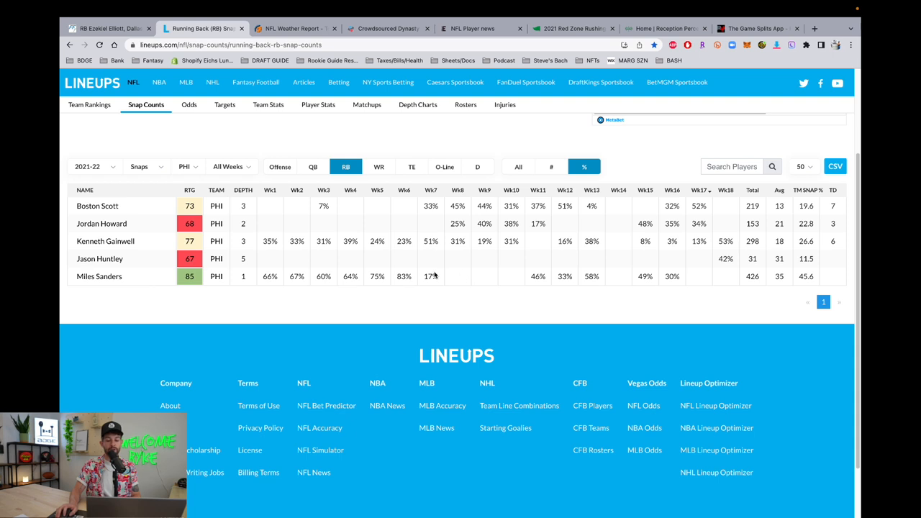
{"action": "mouse_move", "coordinate": [363, 289]}
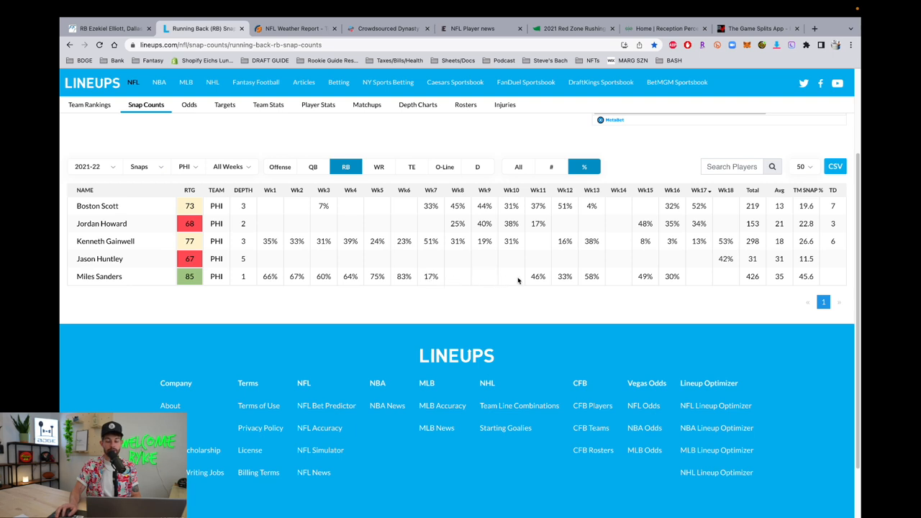
{"action": "mouse_move", "coordinate": [446, 279]}
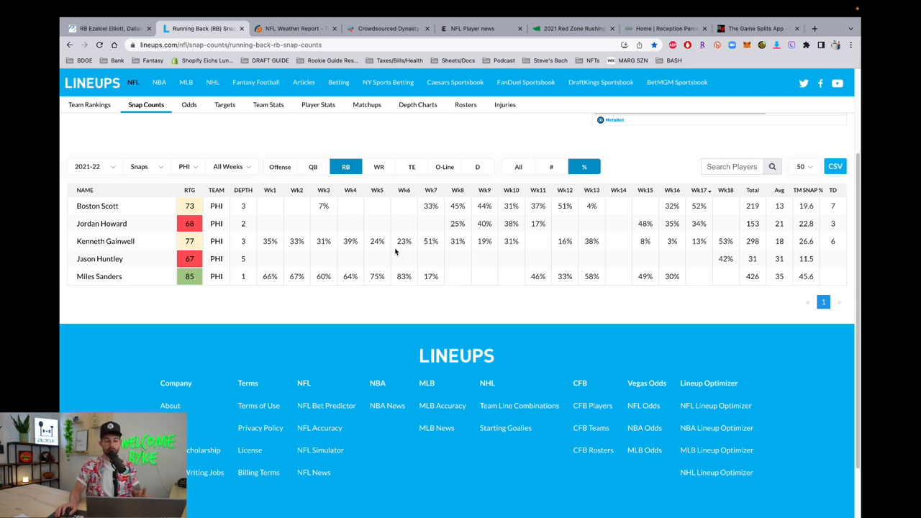
Read through RotoGrinders' NFL forecast, odds and weather write-up, then move to KeepTradeCut.
{"action": "left_click", "coordinate": [294, 29]}
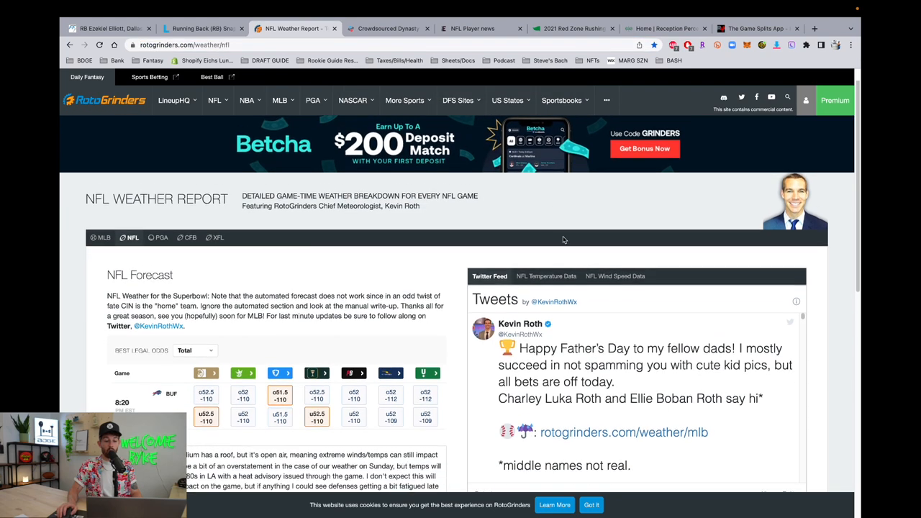
{"action": "scroll", "scroll_direction": "down", "scroll_amount": 3}
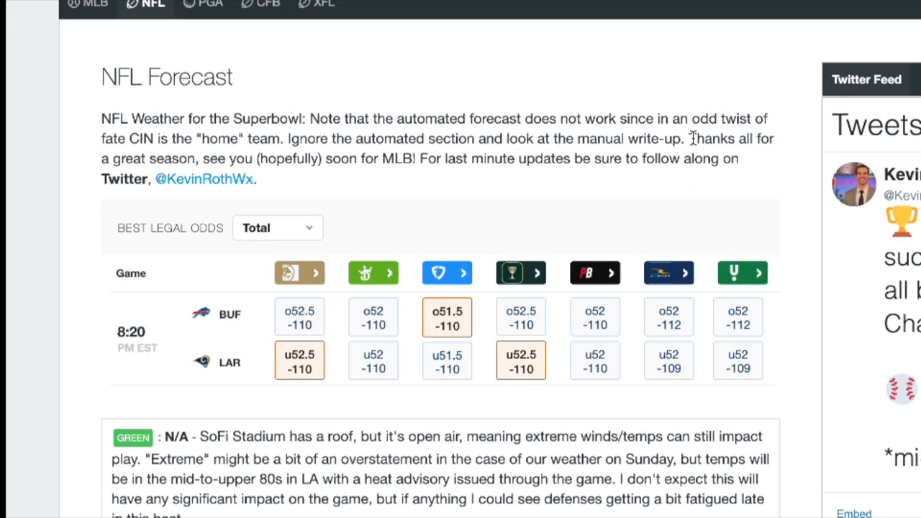
{"action": "scroll", "scroll_direction": "down", "scroll_amount": 3}
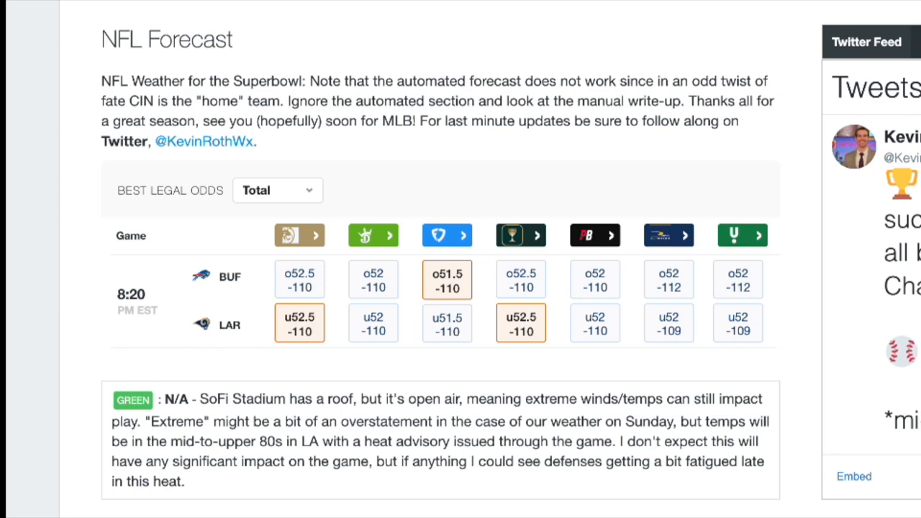
{"action": "scroll", "scroll_direction": "down", "scroll_amount": 3}
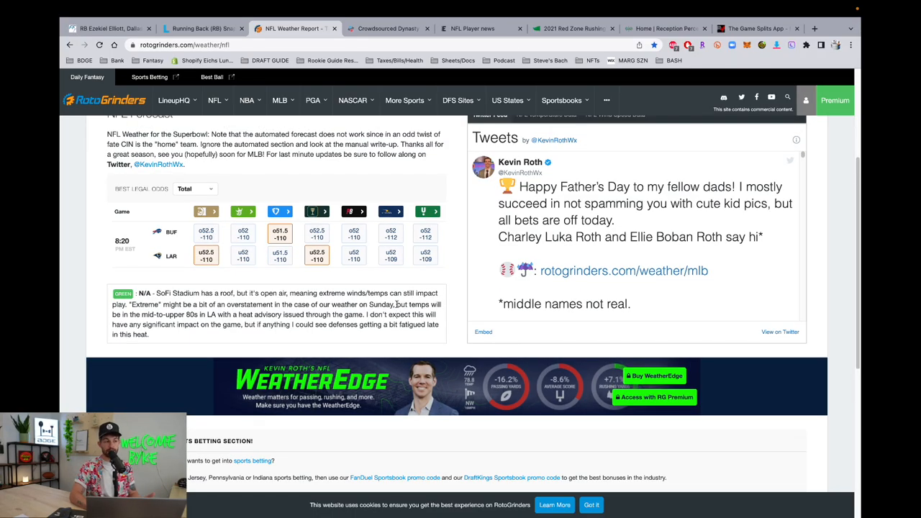
{"action": "scroll", "scroll_direction": "down", "scroll_amount": 3}
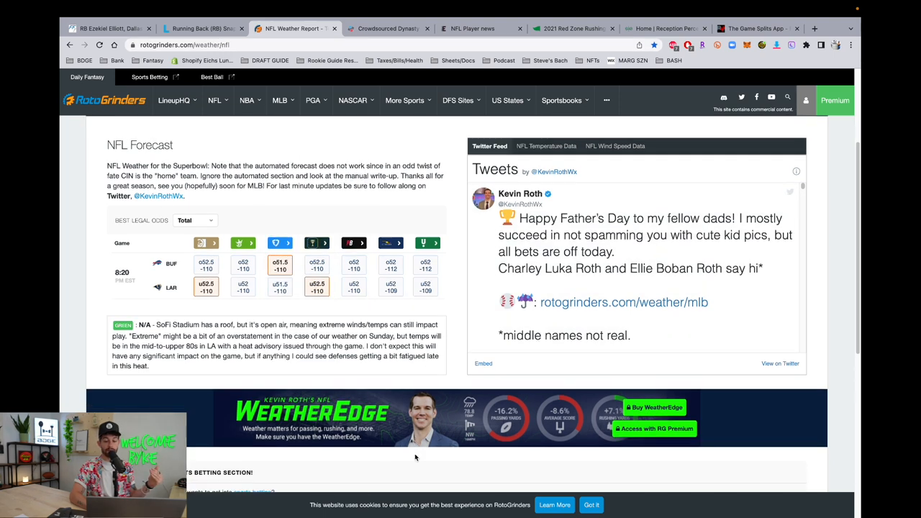
{"action": "mouse_move", "coordinate": [339, 230]}
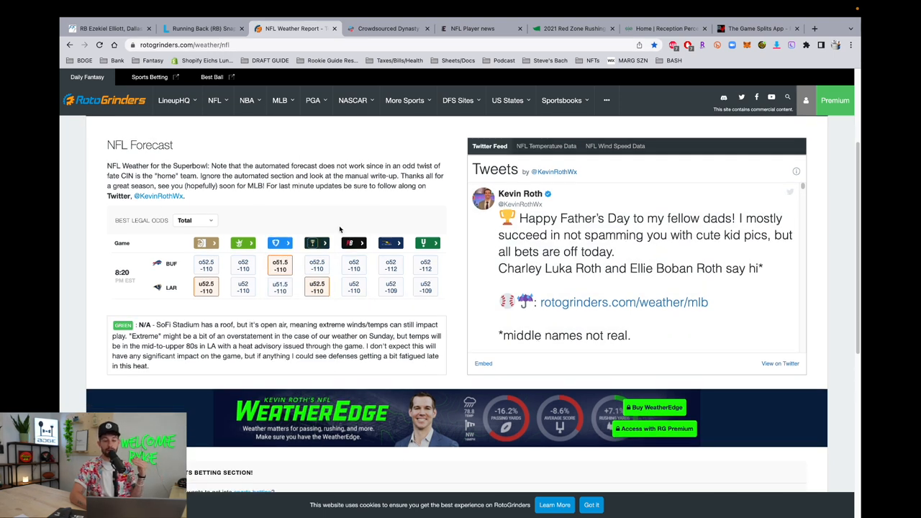
{"action": "left_click", "coordinate": [388, 28]}
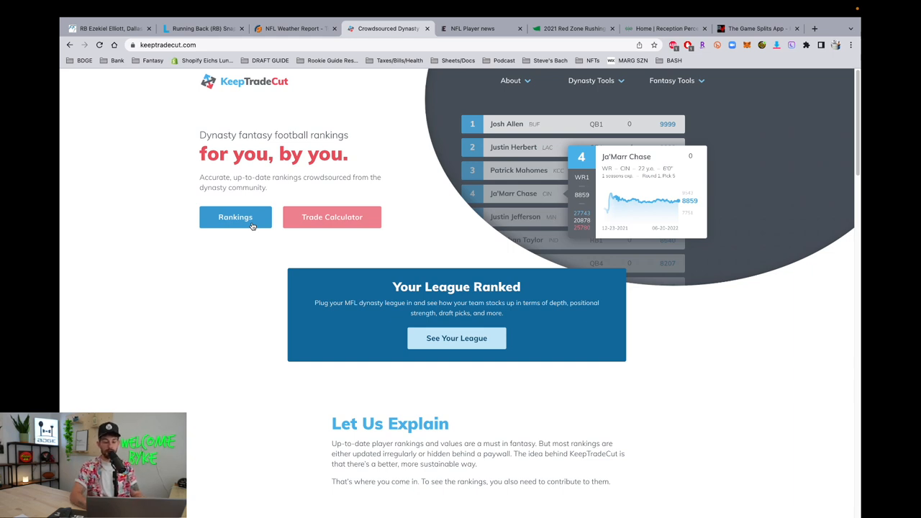
Browse the dynasty rankings, return to the trade calculator and start a Team 1 player search.
{"action": "left_click", "coordinate": [331, 216]}
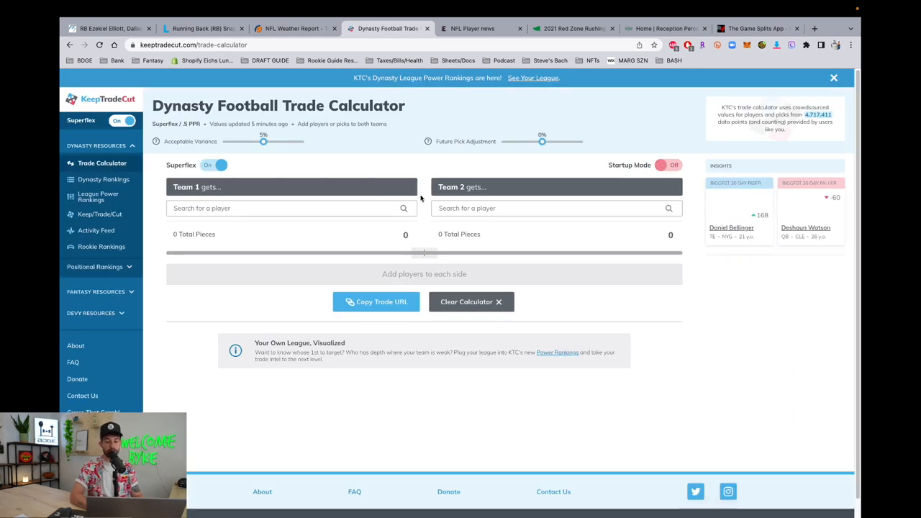
{"action": "left_click", "coordinate": [103, 179]}
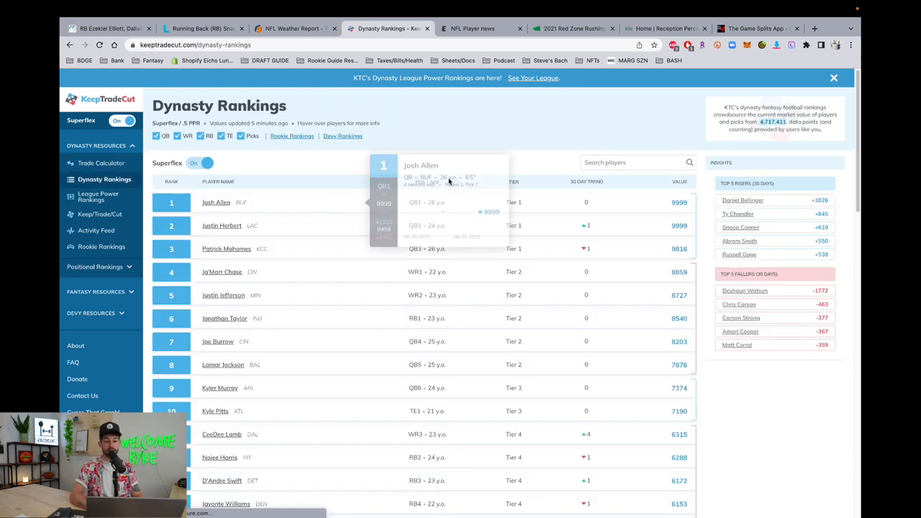
{"action": "mouse_move", "coordinate": [568, 137]}
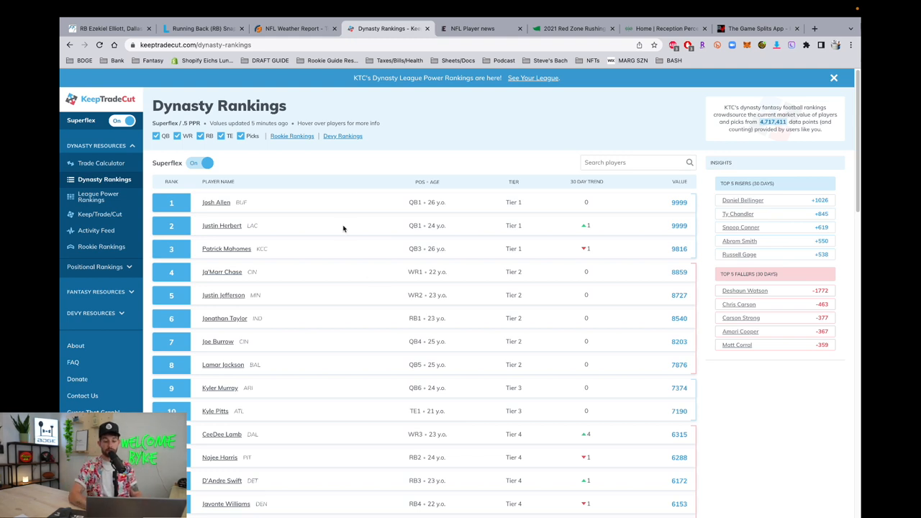
{"action": "mouse_move", "coordinate": [443, 215]}
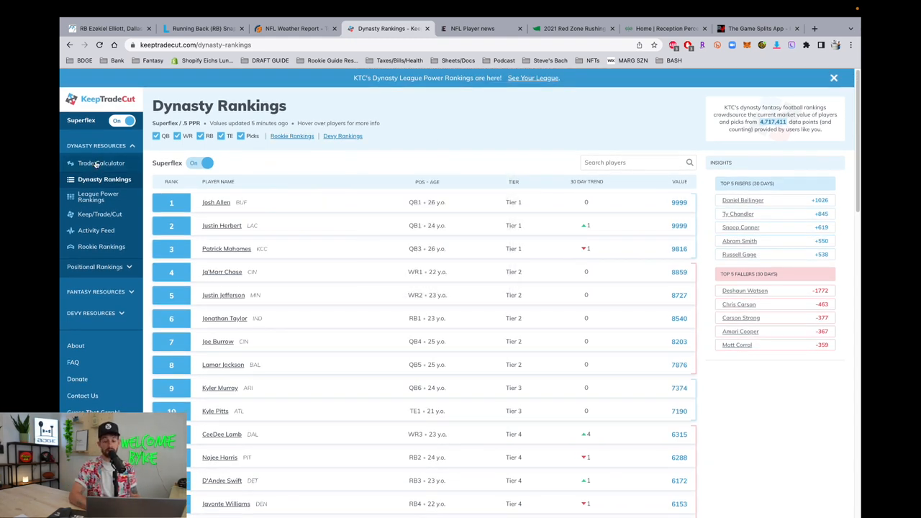
{"action": "left_click", "coordinate": [101, 163]}
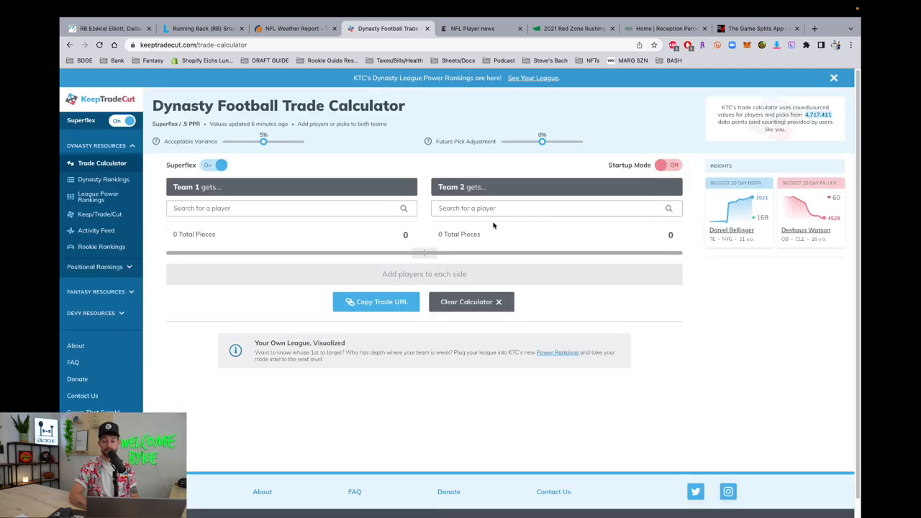
{"action": "mouse_move", "coordinate": [820, 251]}
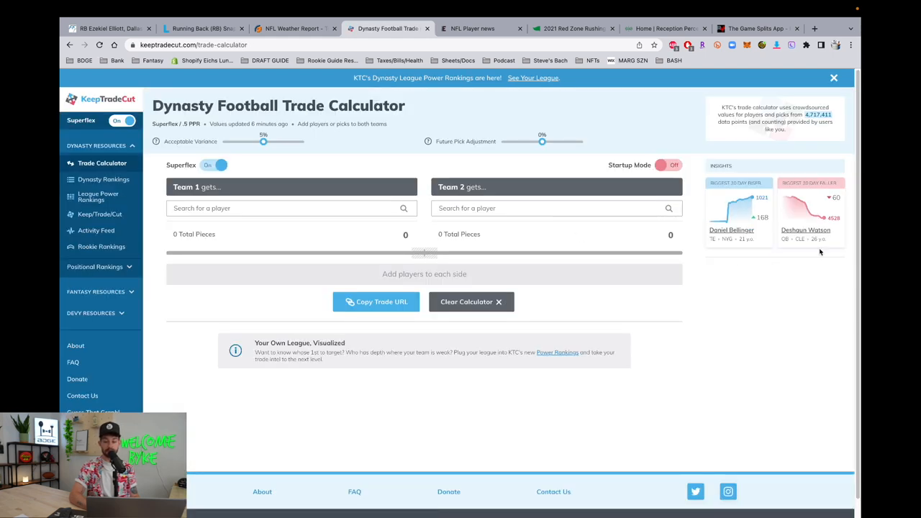
{"action": "mouse_move", "coordinate": [813, 236]}
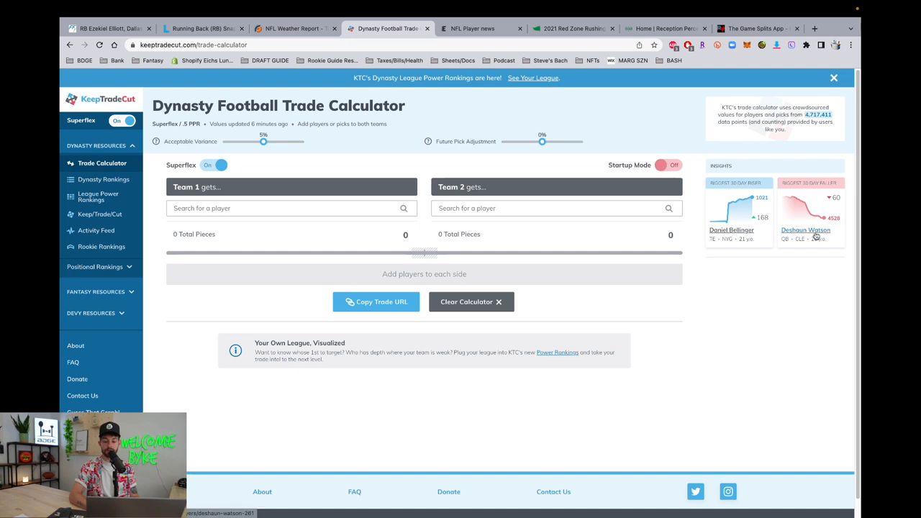
{"action": "left_click", "coordinate": [260, 207]}
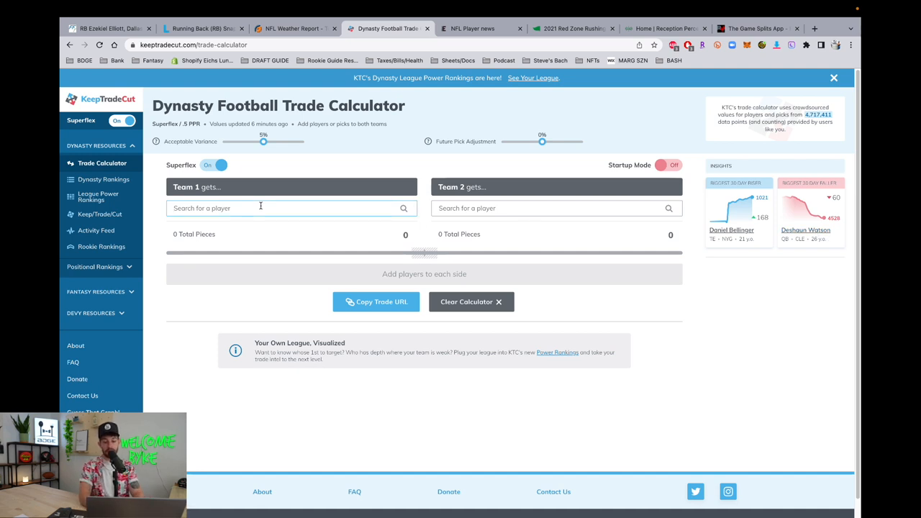
Add CeeDee Lamb and Tee Higgins to Team 1 and Christian Kirk to Team 2, then move to NBC Sports EDGE.
{"action": "type", "text": "ceed"}
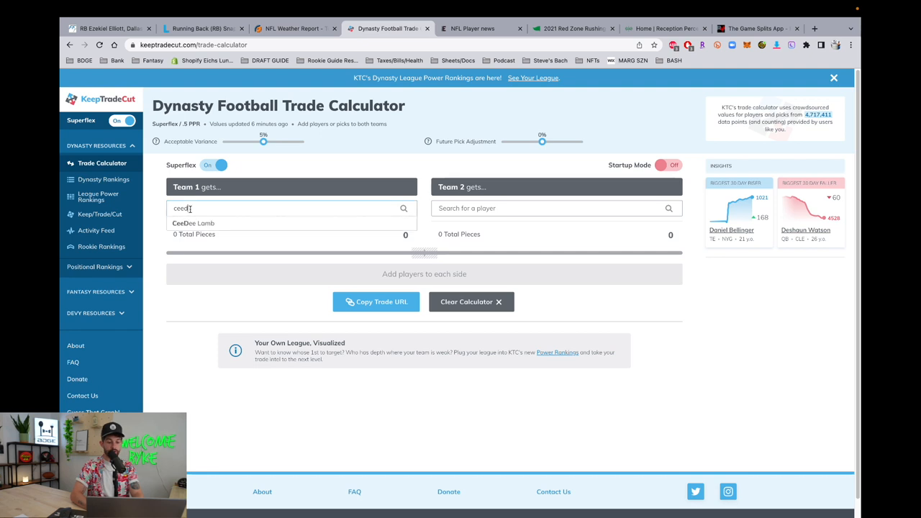
{"action": "left_click", "coordinate": [193, 223]}
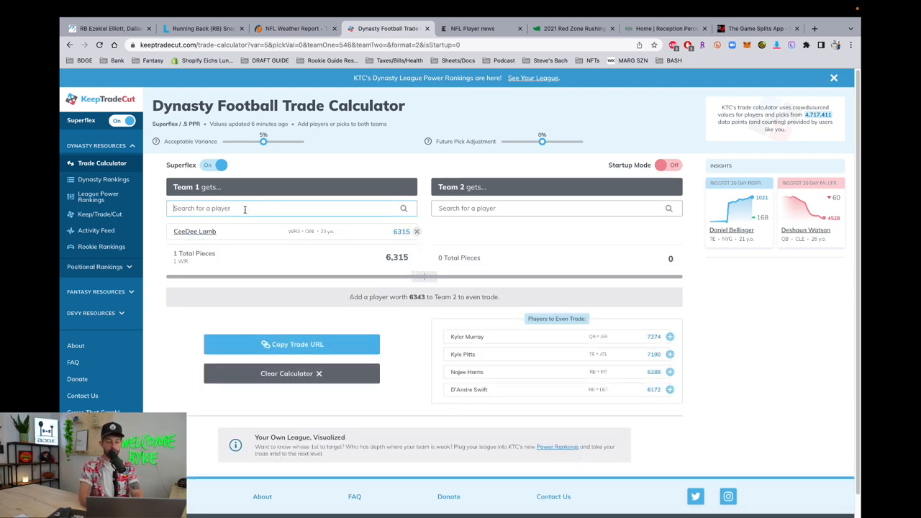
{"action": "type", "text": "tee"}
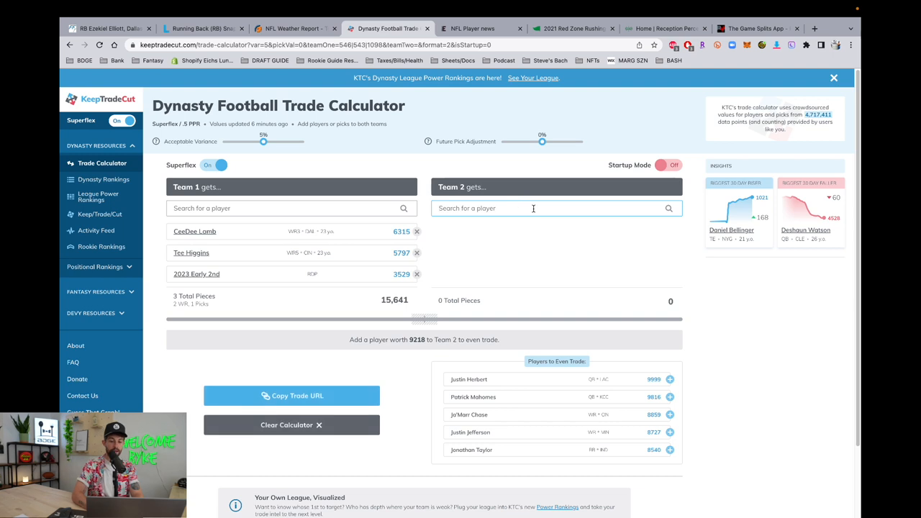
{"action": "type", "text": "kirk"}
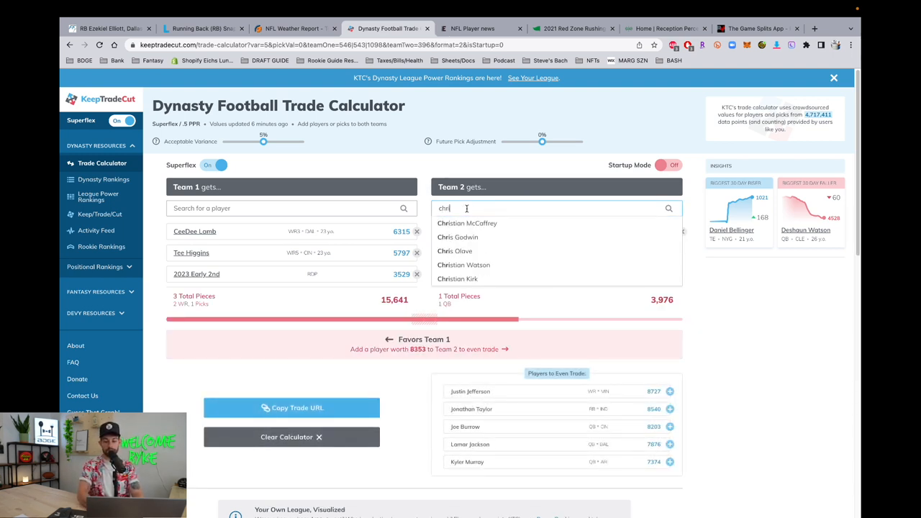
{"action": "left_click", "coordinate": [458, 279]}
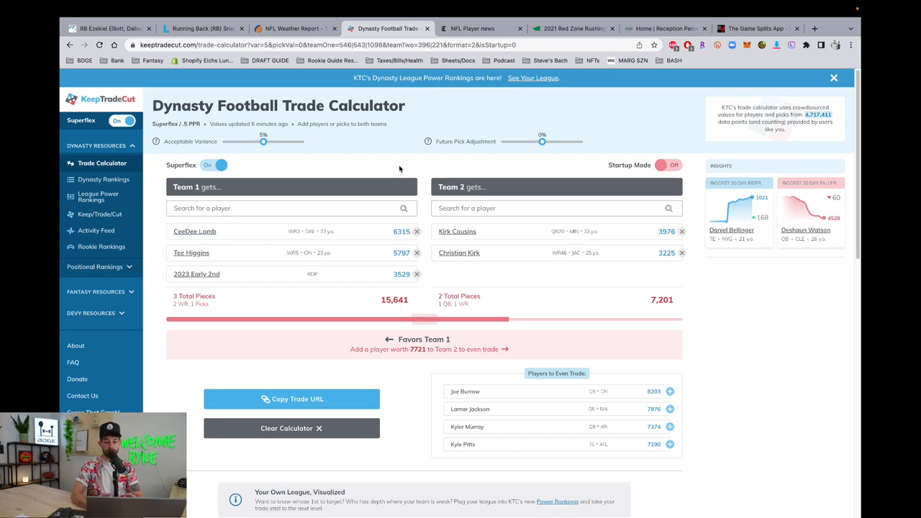
{"action": "left_click", "coordinate": [472, 29]}
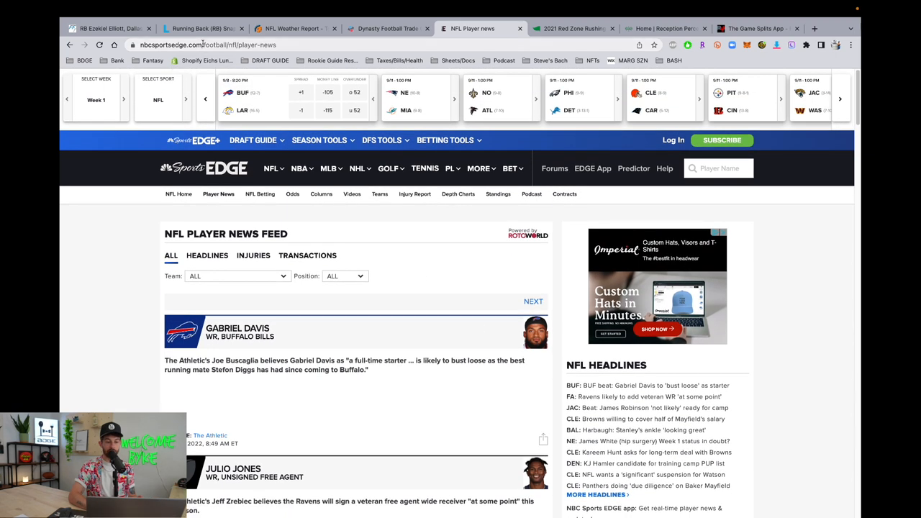
Expand the Gabriel Davis news story, browse the feed, then move to Pro Football Reference.
{"action": "left_click", "coordinate": [270, 168]}
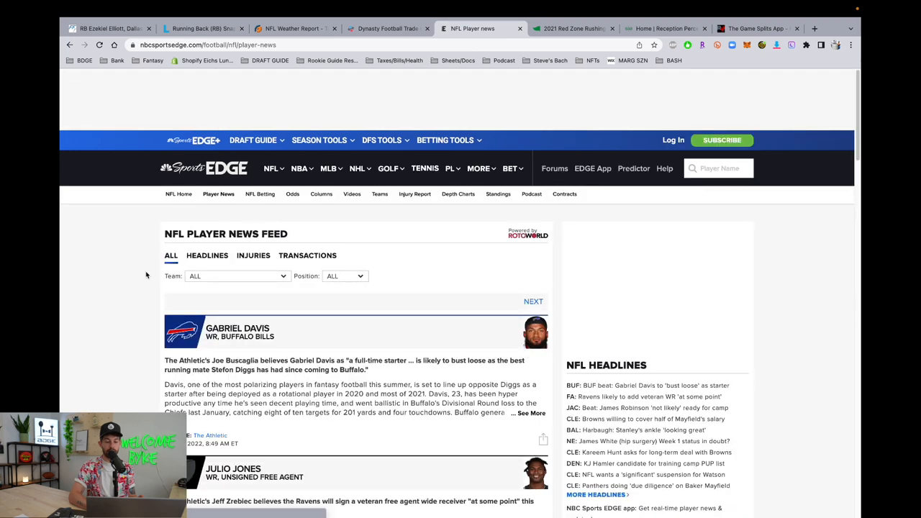
{"action": "scroll", "scroll_direction": "down", "scroll_amount": 3}
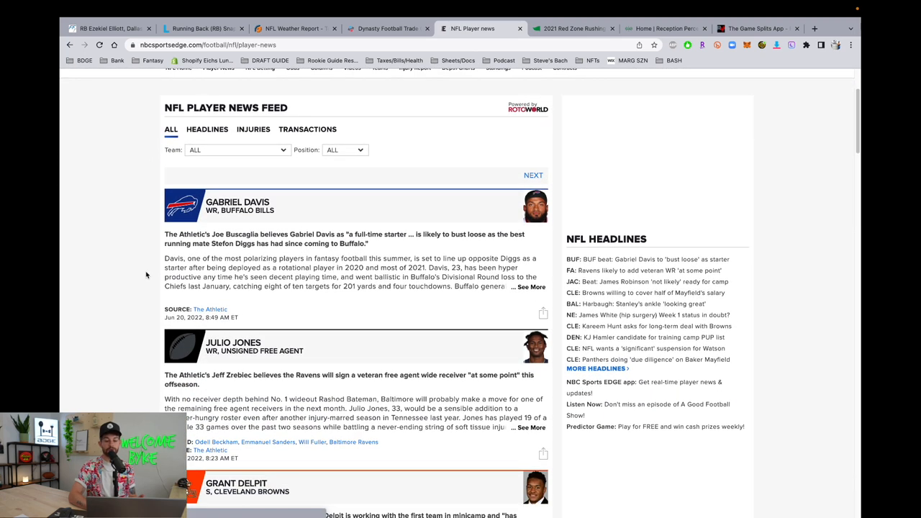
{"action": "scroll", "scroll_direction": "down", "scroll_amount": 3}
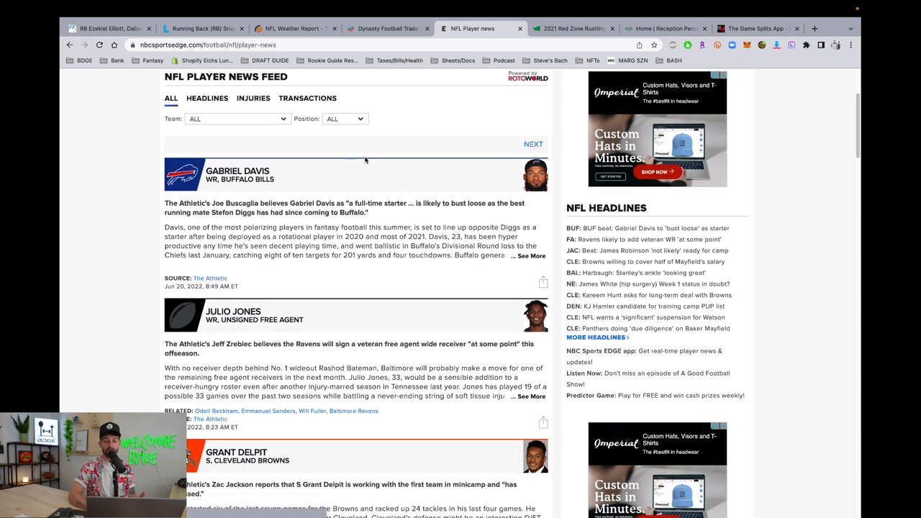
{"action": "left_click", "coordinate": [237, 118]}
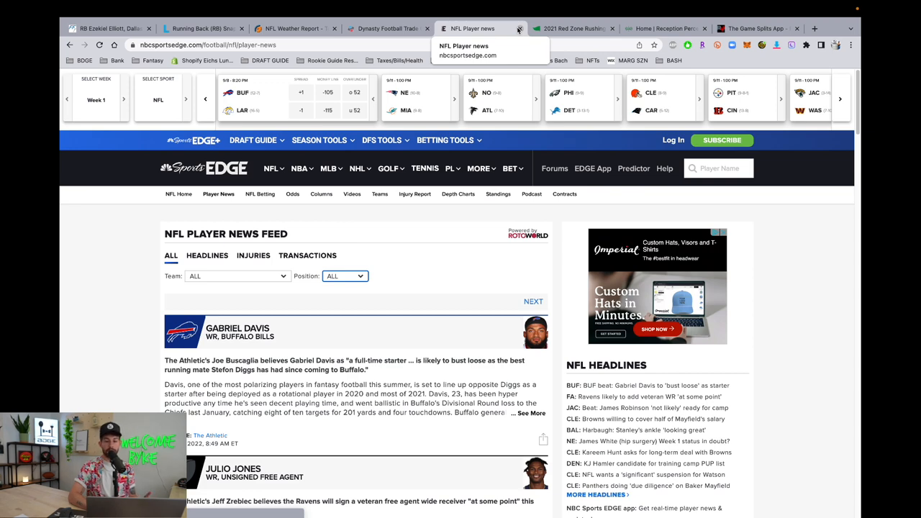
{"action": "left_click", "coordinate": [573, 29]}
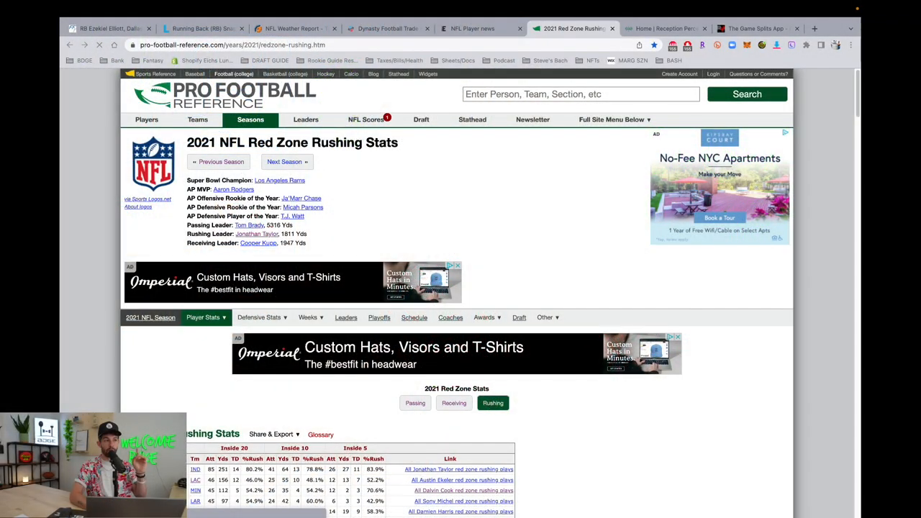
Scroll the 2021 red zone rushing table down to the Philadelphia rows including Jalen Hurts.
{"action": "scroll", "scroll_direction": "down", "scroll_amount": 3}
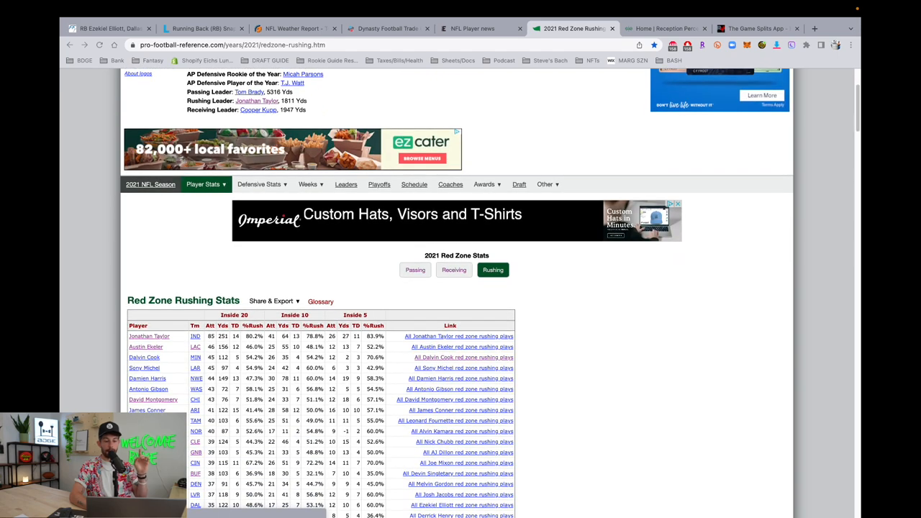
{"action": "scroll", "scroll_direction": "down", "scroll_amount": 3}
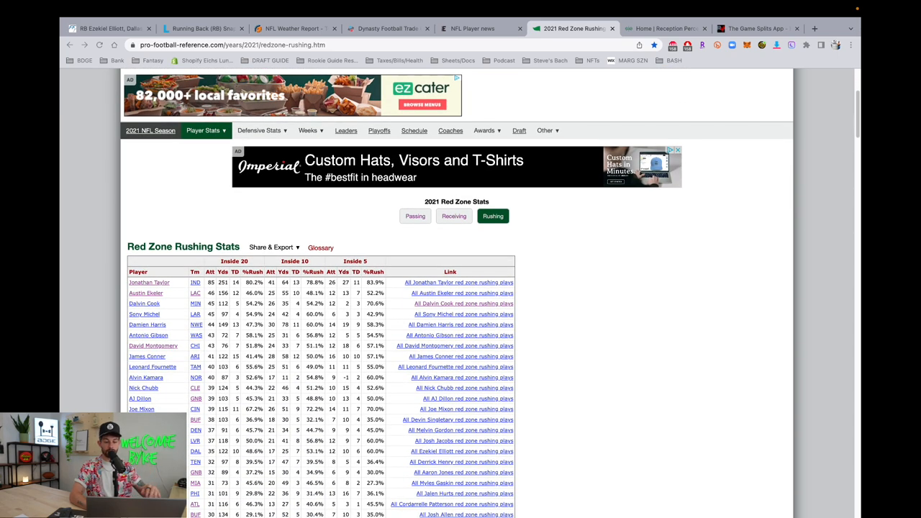
{"action": "scroll", "scroll_direction": "down", "scroll_amount": 3}
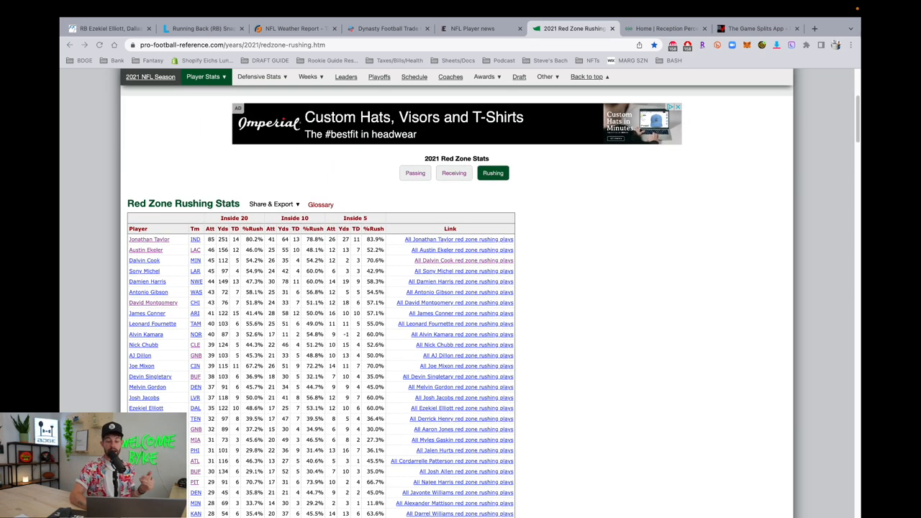
{"action": "scroll", "scroll_direction": "down", "scroll_amount": 3}
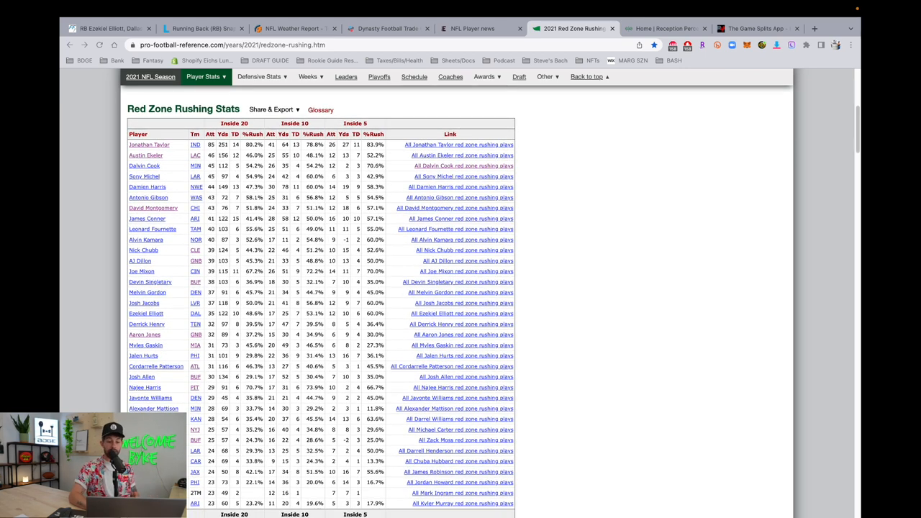
{"action": "mouse_move", "coordinate": [190, 140]}
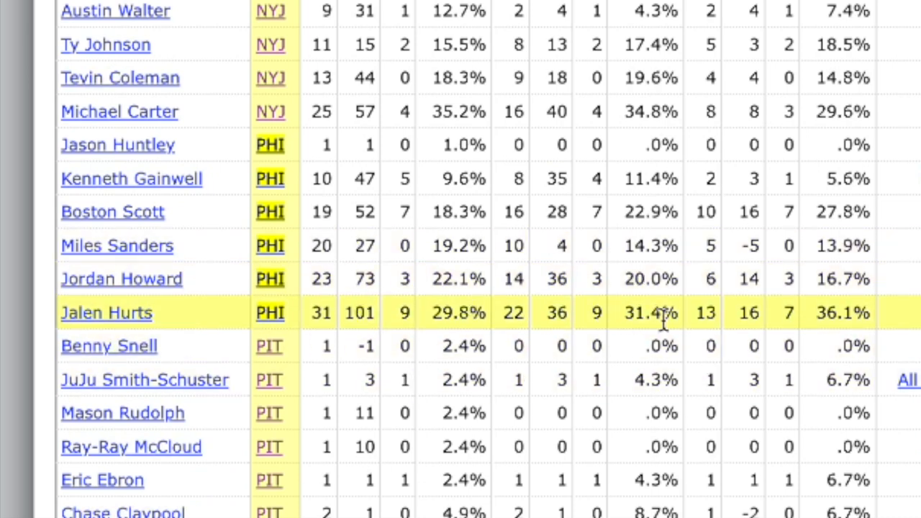
{"action": "mouse_move", "coordinate": [704, 302]}
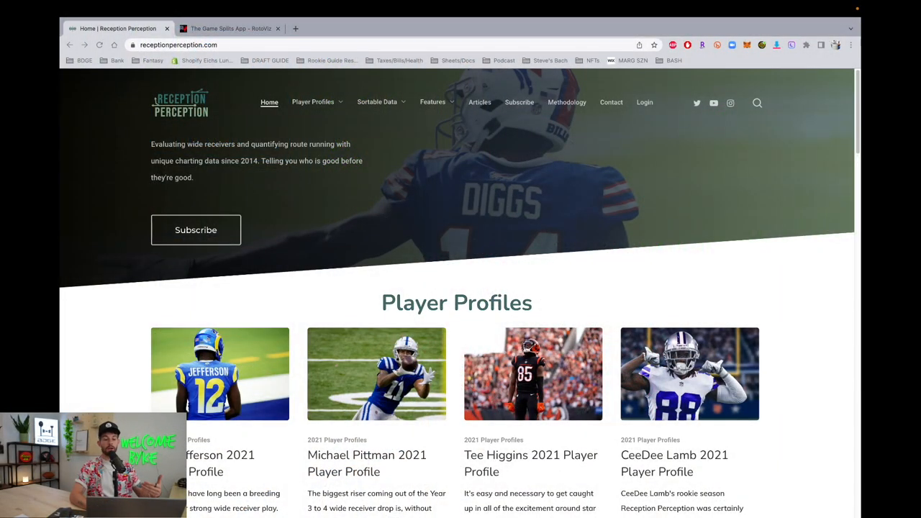
Log in with saved credentials to unlock the Allen Robinson 2021 Player Profile.
{"action": "scroll", "scroll_direction": "down", "scroll_amount": 3}
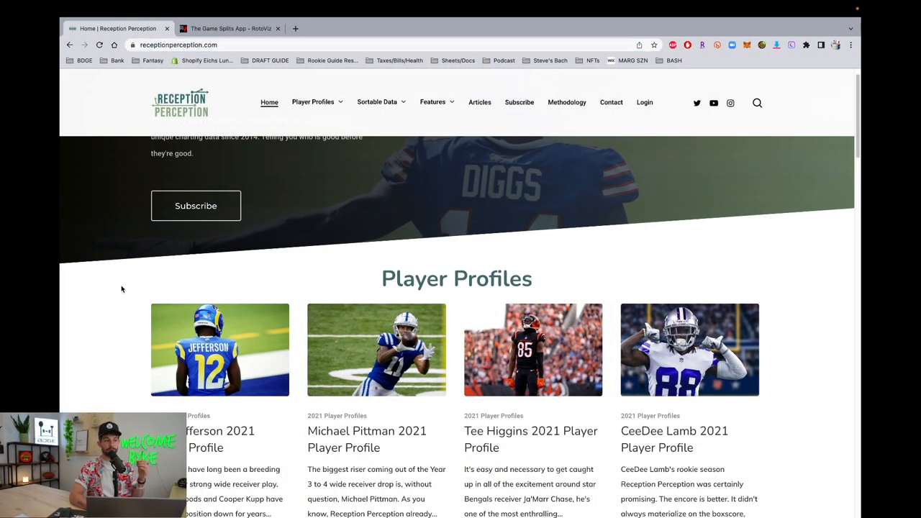
{"action": "scroll", "scroll_direction": "down", "scroll_amount": 3}
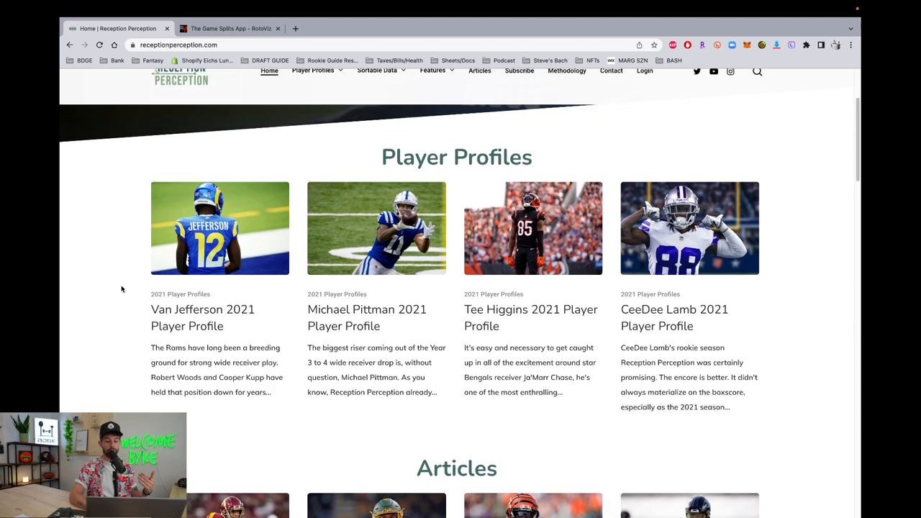
{"action": "scroll", "scroll_direction": "down", "scroll_amount": 3}
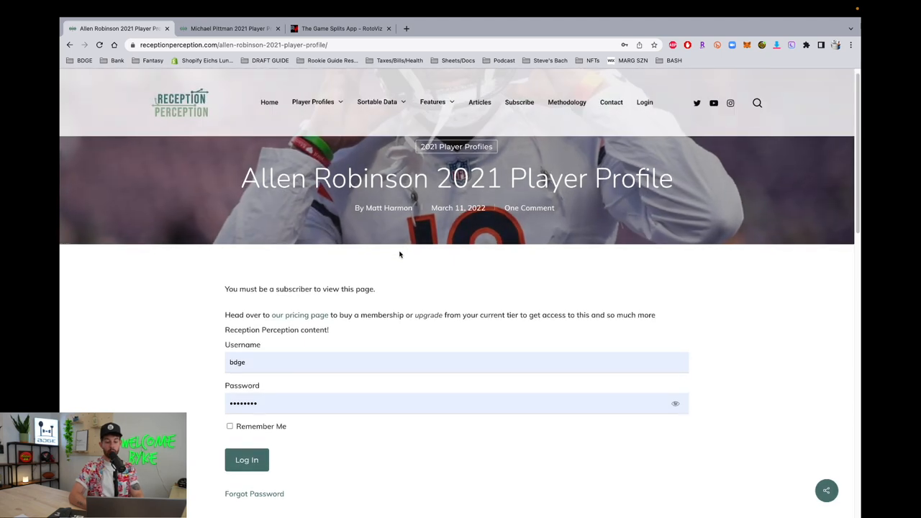
{"action": "left_click", "coordinate": [248, 460]}
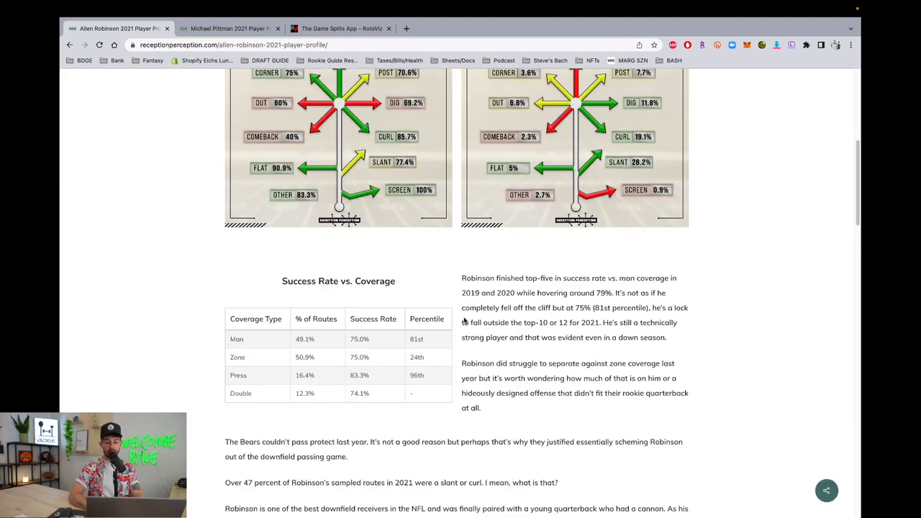
View the Success Rate vs. Coverage table and the Sortable Data list.
{"action": "scroll", "scroll_direction": "down", "scroll_amount": 3}
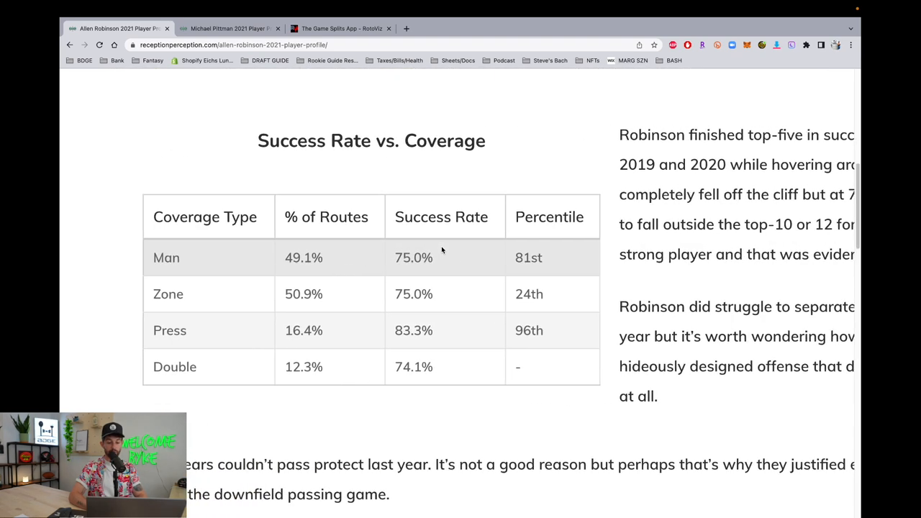
{"action": "scroll", "scroll_direction": "down", "scroll_amount": 3}
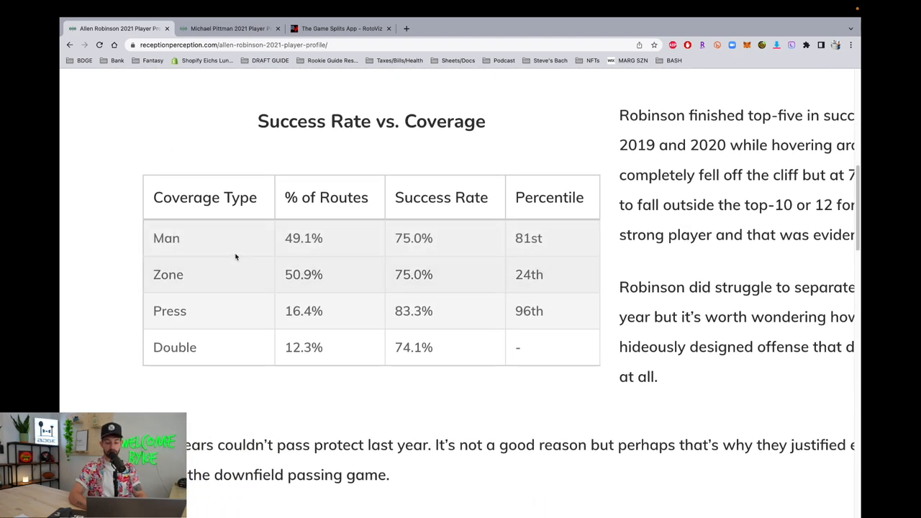
{"action": "mouse_move", "coordinate": [555, 271]}
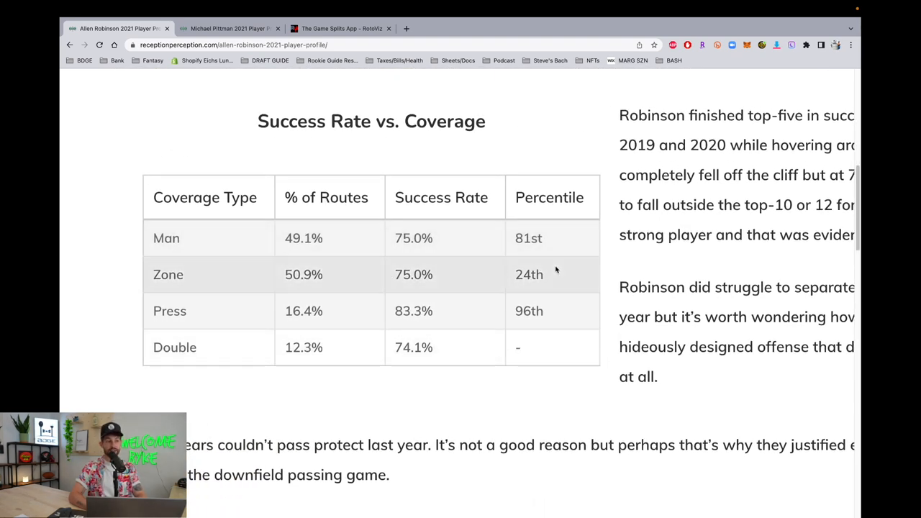
{"action": "scroll", "scroll_direction": "up", "scroll_amount": 3}
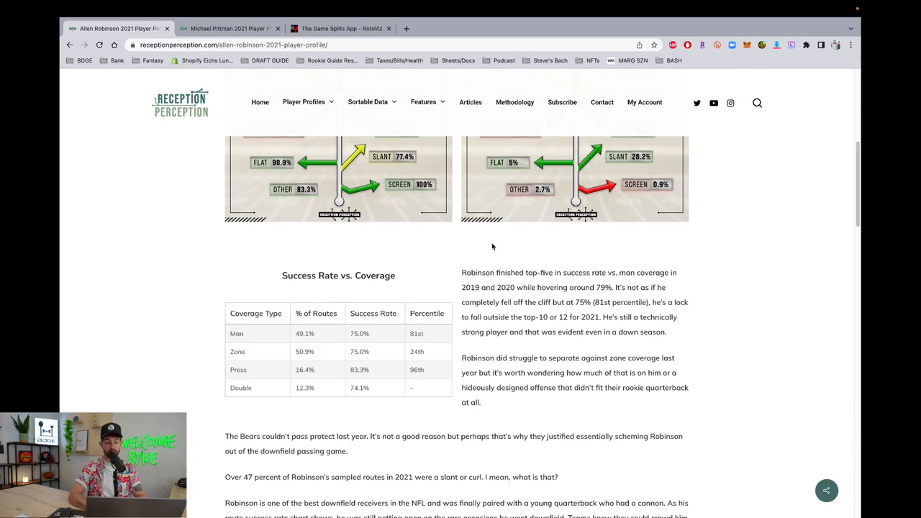
{"action": "left_click", "coordinate": [368, 101]}
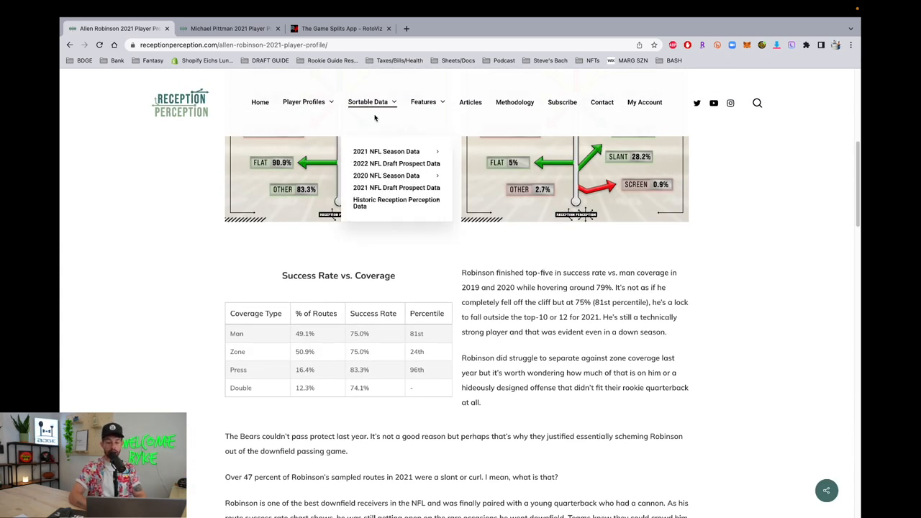
{"action": "scroll", "scroll_direction": "down", "scroll_amount": 3}
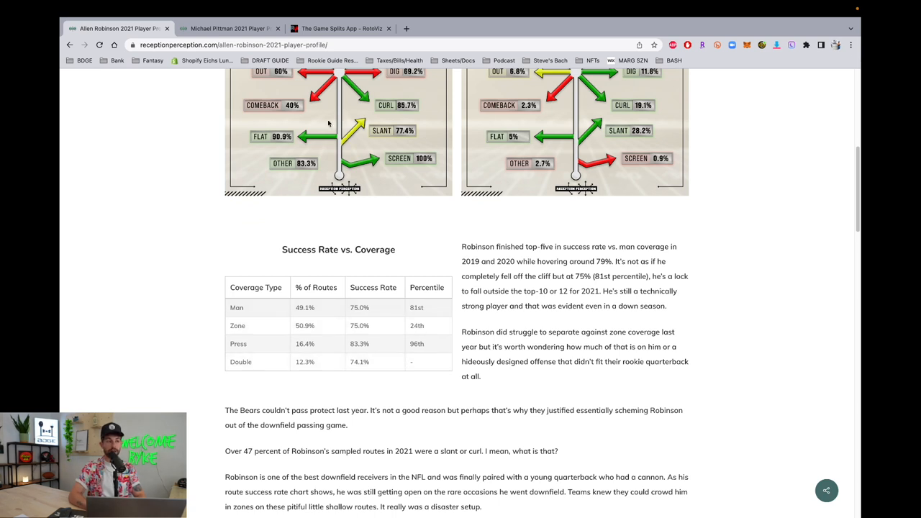
{"action": "mouse_move", "coordinate": [368, 386]}
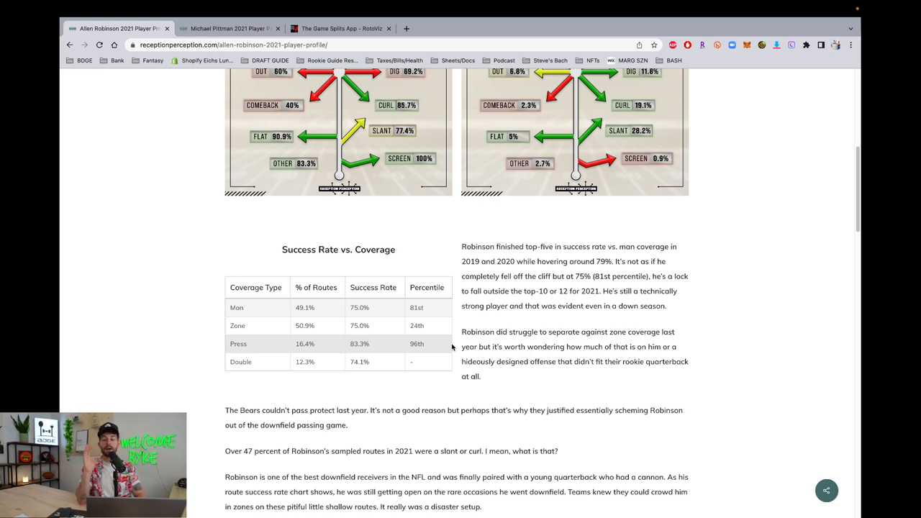
{"action": "mouse_move", "coordinate": [213, 88]}
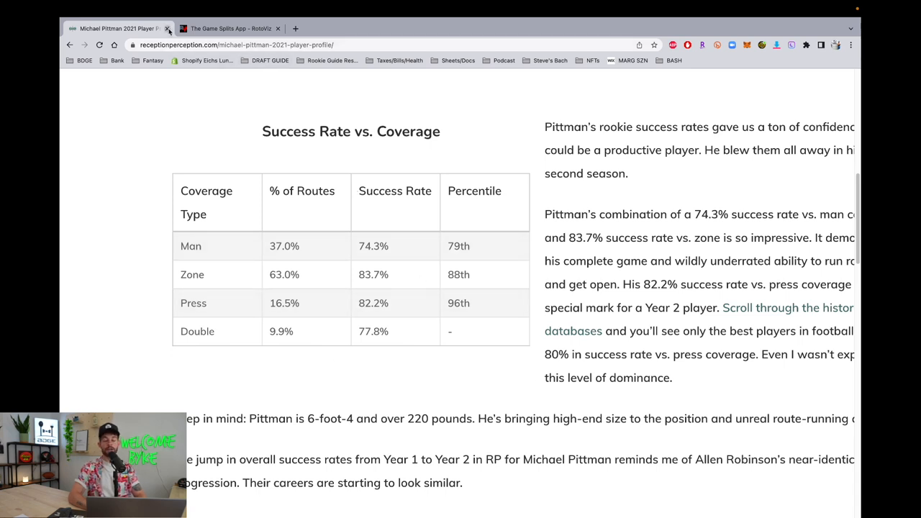
{"action": "mouse_move", "coordinate": [115, 29]}
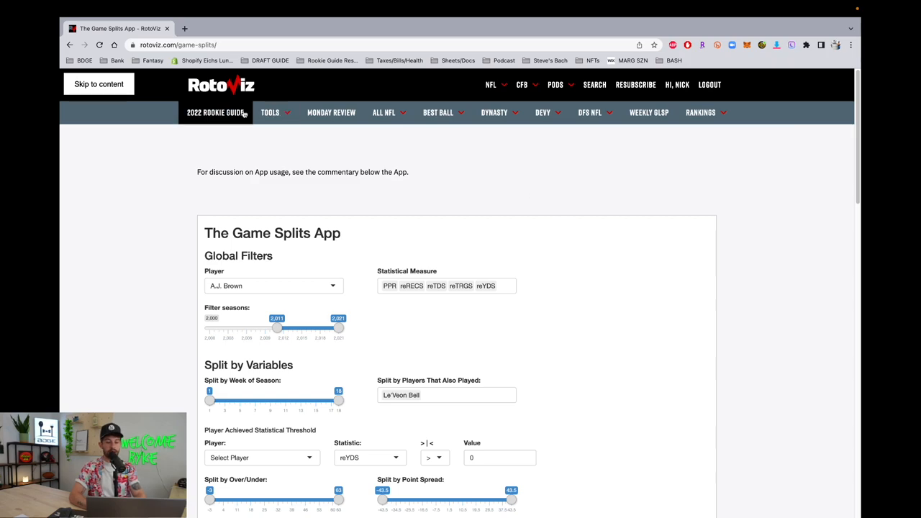
{"action": "left_click", "coordinate": [437, 112]}
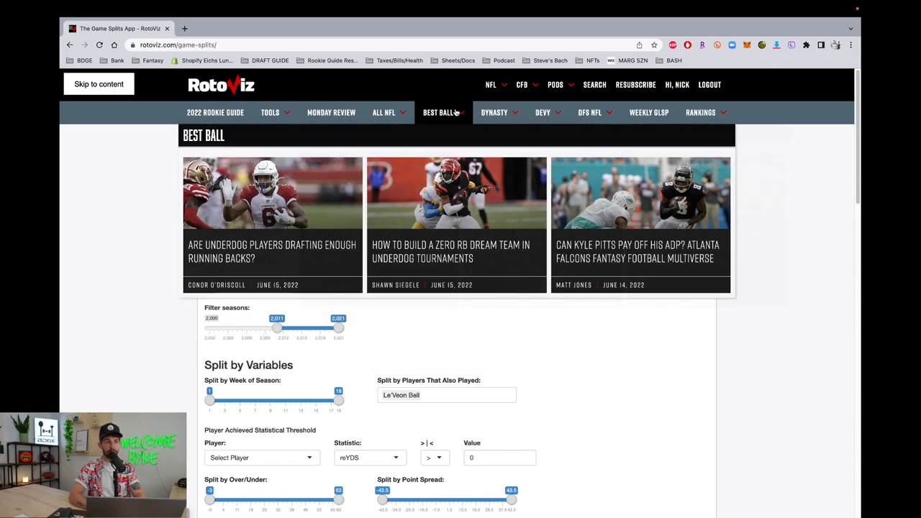
{"action": "left_click", "coordinate": [271, 112]}
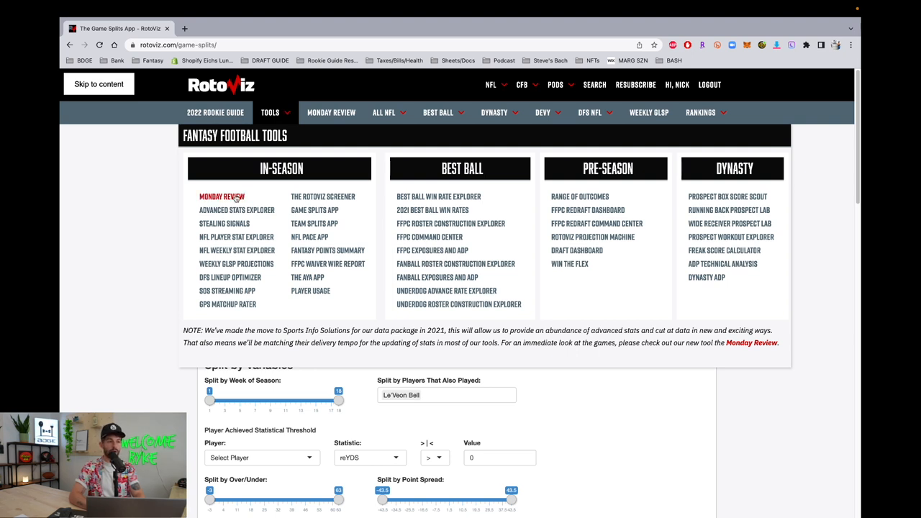
{"action": "mouse_move", "coordinate": [236, 210]}
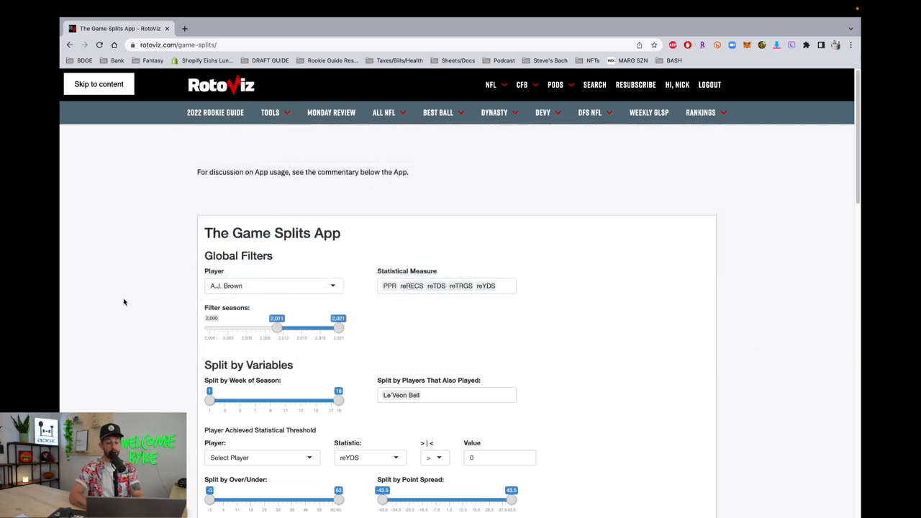
Select Aaron Jones as the player and Davante Adams as the split-by teammate for 2019–2021.
{"action": "scroll", "scroll_direction": "down", "scroll_amount": 3}
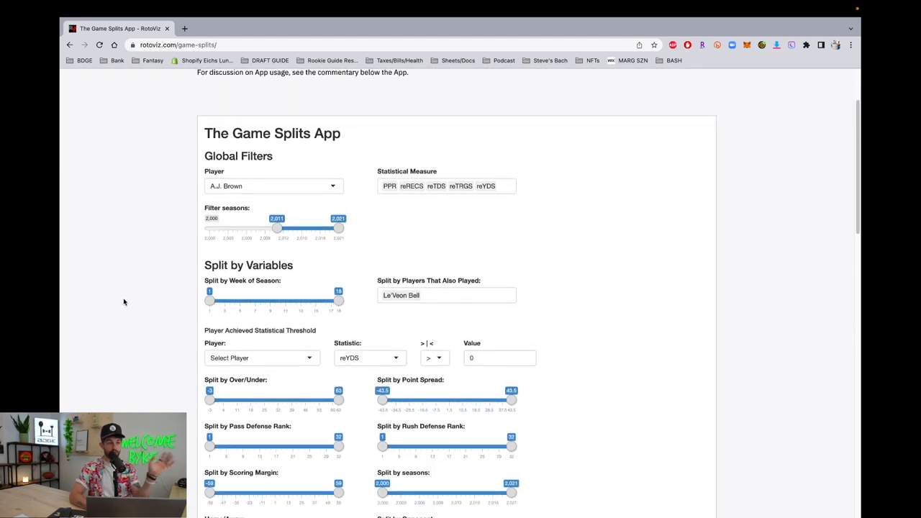
{"action": "scroll", "scroll_direction": "down", "scroll_amount": 3}
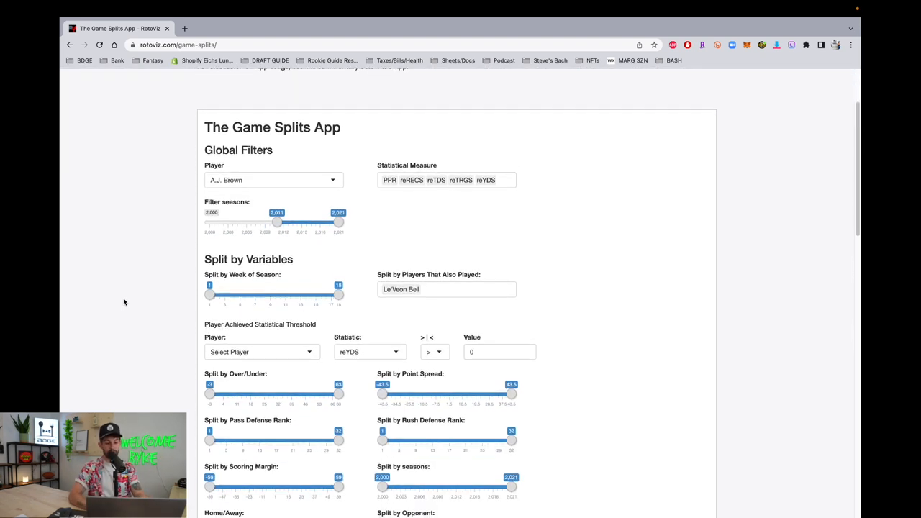
{"action": "scroll", "scroll_direction": "down", "scroll_amount": 3}
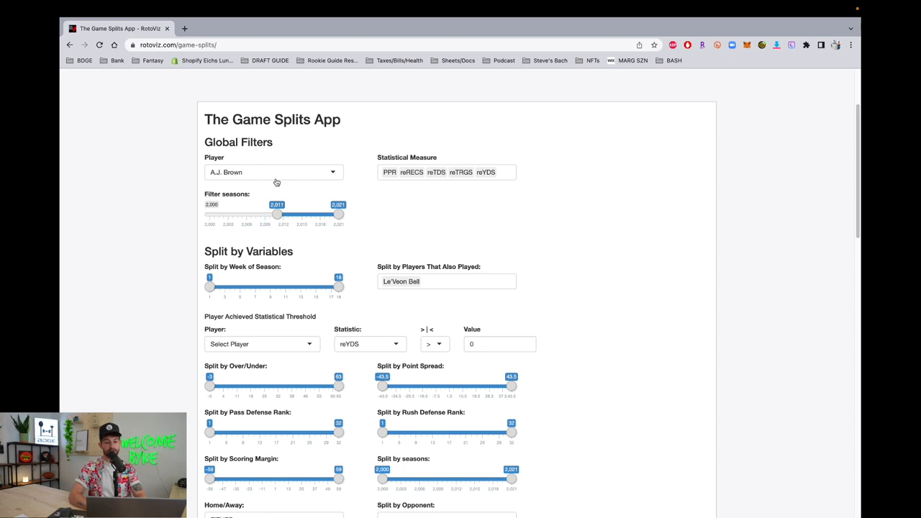
{"action": "scroll", "scroll_direction": "down", "scroll_amount": 3}
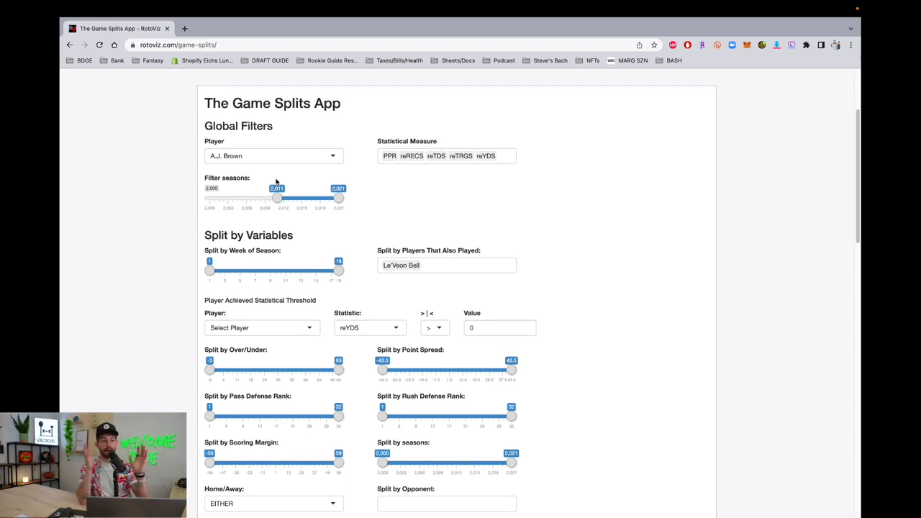
{"action": "mouse_move", "coordinate": [262, 170]}
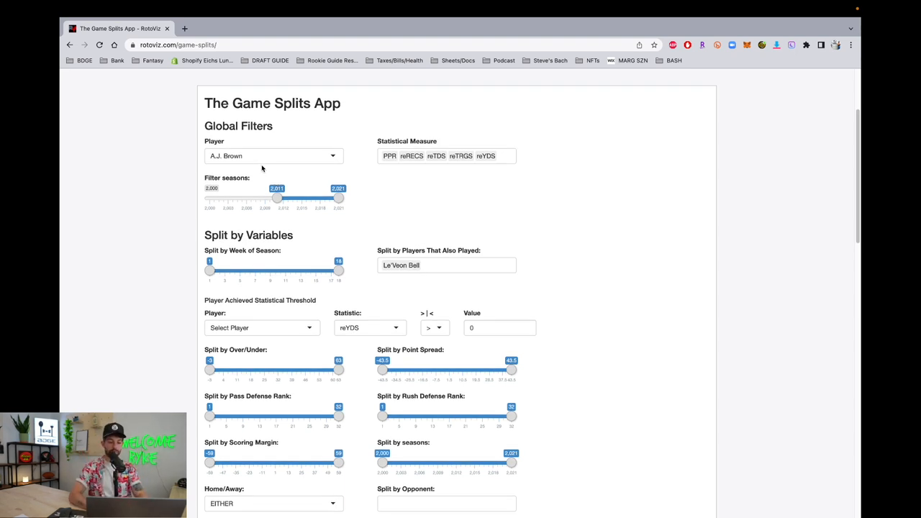
{"action": "left_click", "coordinate": [273, 155]}
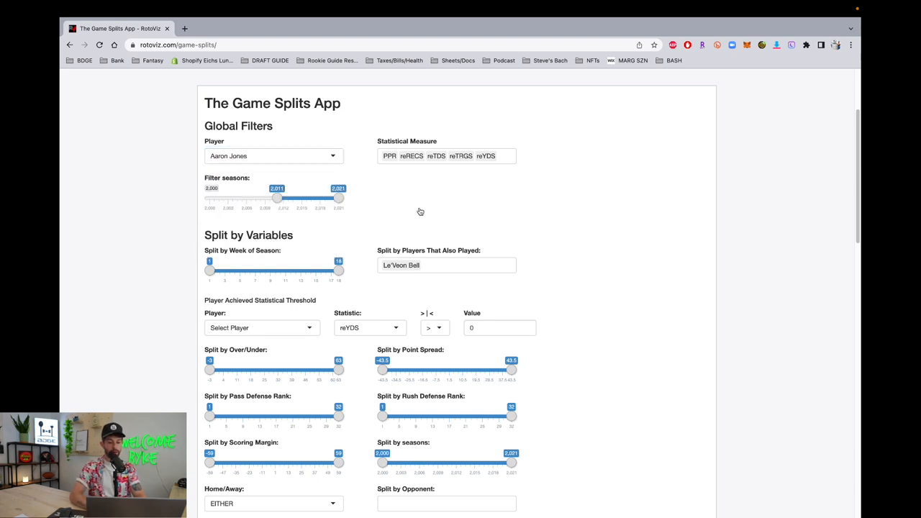
{"action": "type", "text": "davante Adams"}
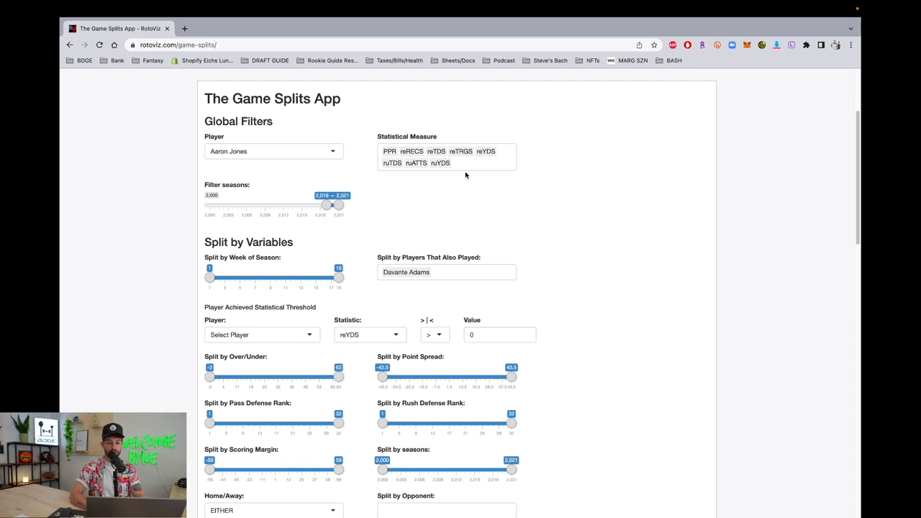
Add HalfPPR to the statistical measures and view the resulting game splits table.
{"action": "type", "text": "hal"}
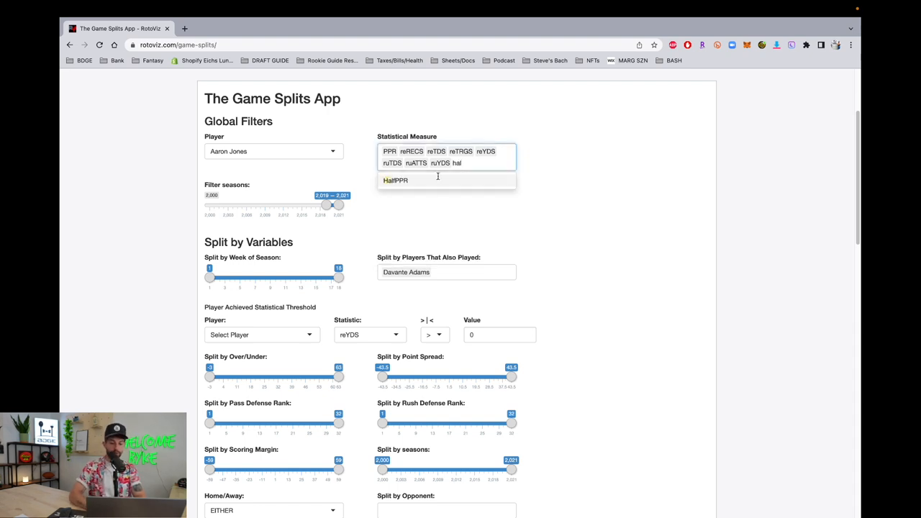
{"action": "left_click", "coordinate": [396, 180]}
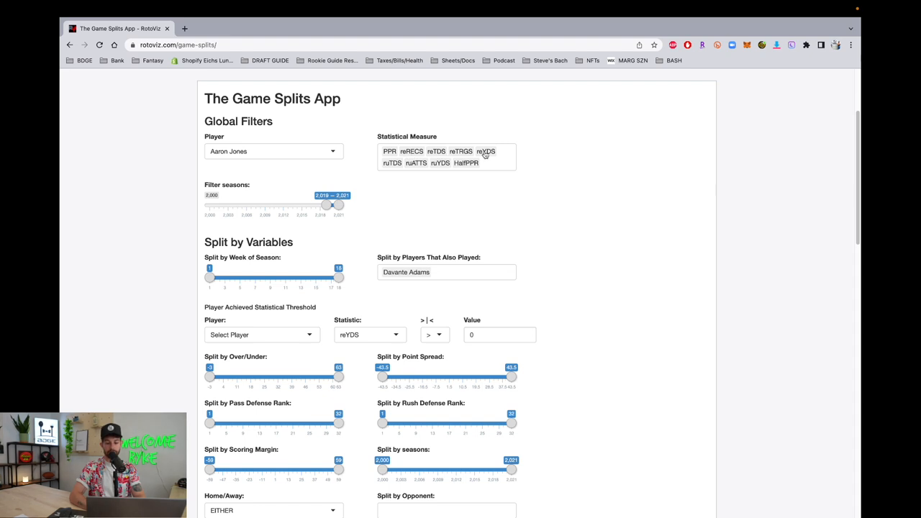
{"action": "scroll", "scroll_direction": "down", "scroll_amount": 3}
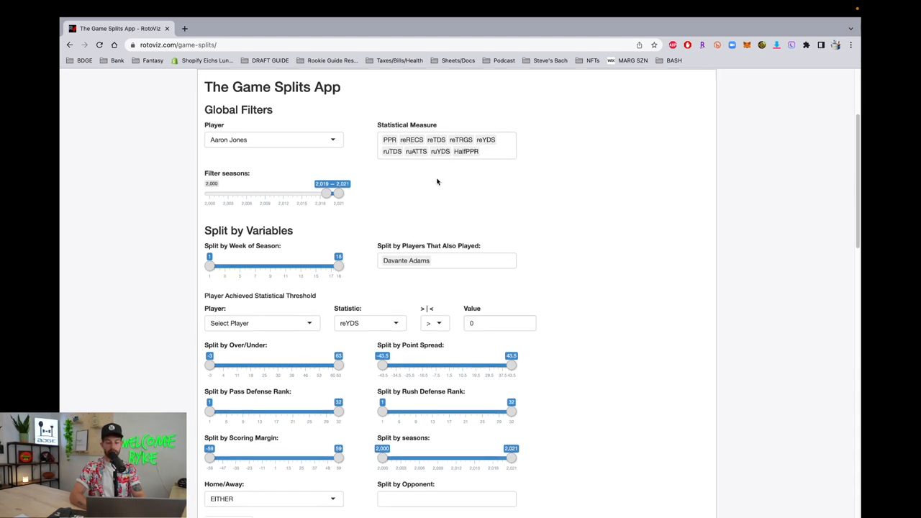
{"action": "scroll", "scroll_direction": "down", "scroll_amount": 3}
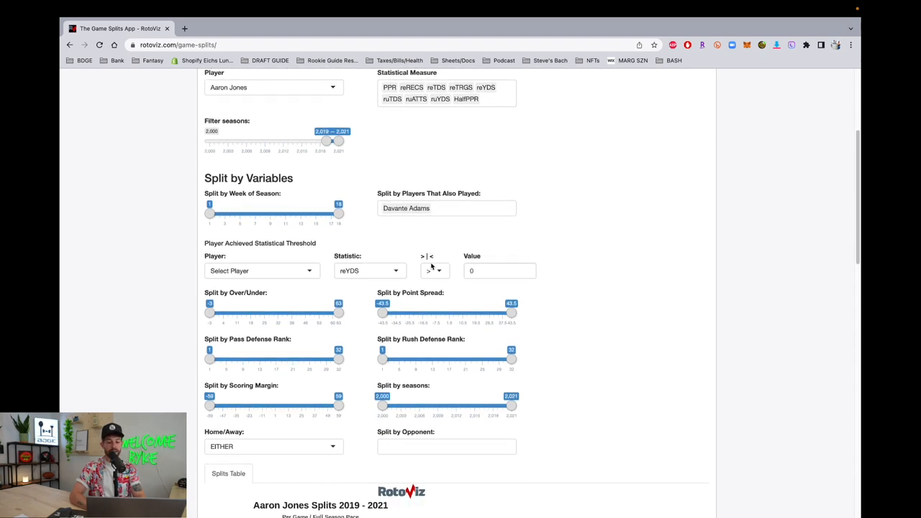
{"action": "scroll", "scroll_direction": "down", "scroll_amount": 3}
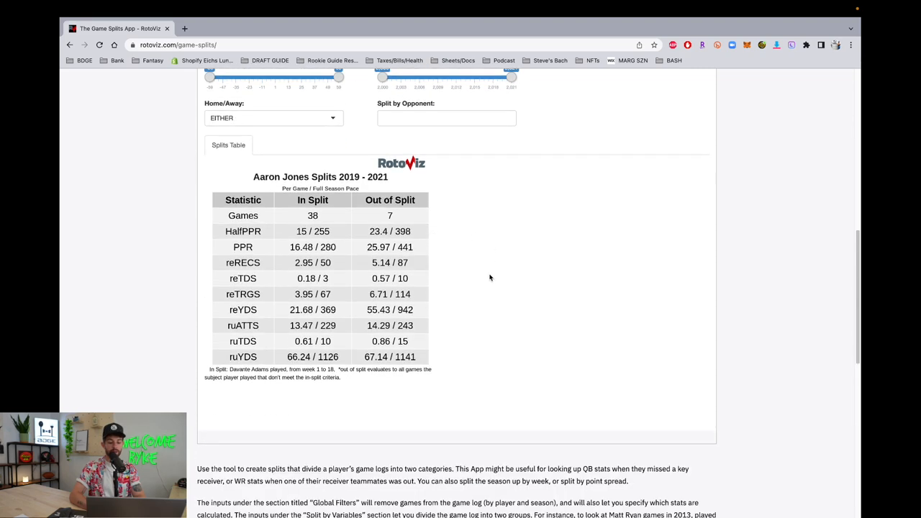
{"action": "scroll", "scroll_direction": "down", "scroll_amount": 3}
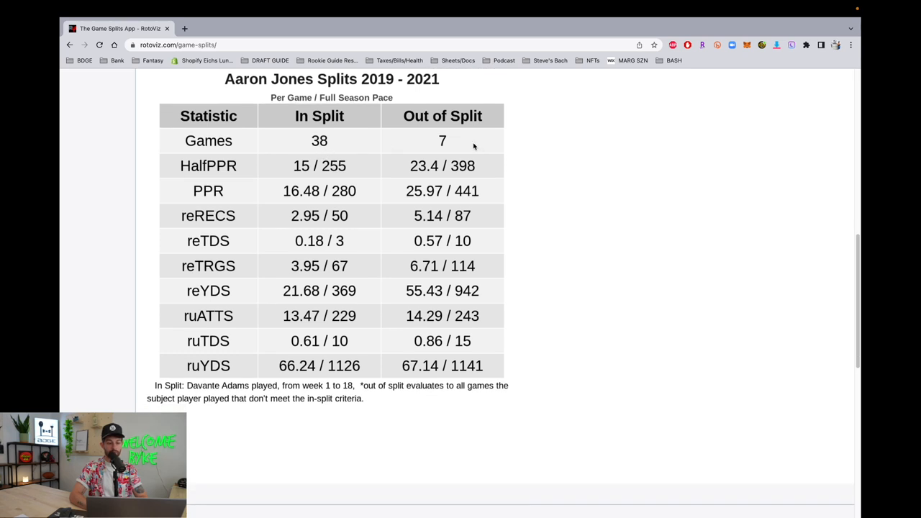
{"action": "mouse_move", "coordinate": [509, 148]}
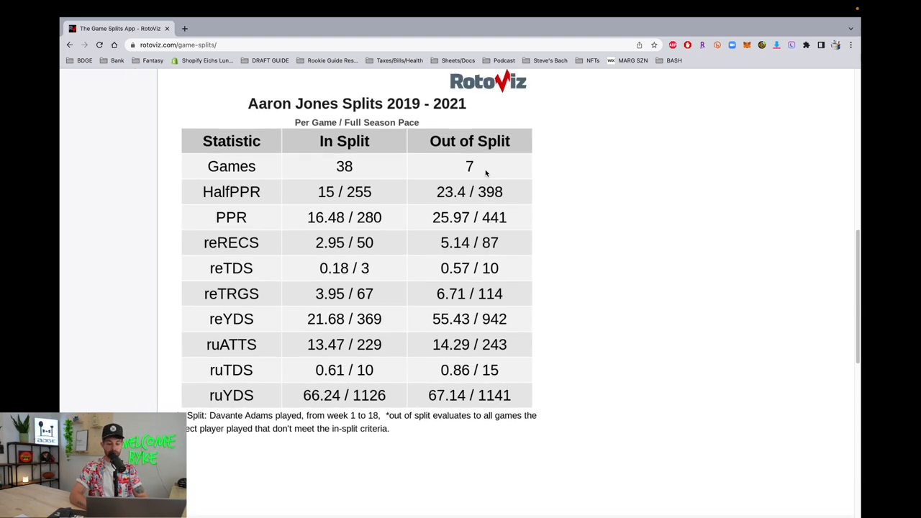
{"action": "scroll", "scroll_direction": "down", "scroll_amount": 3}
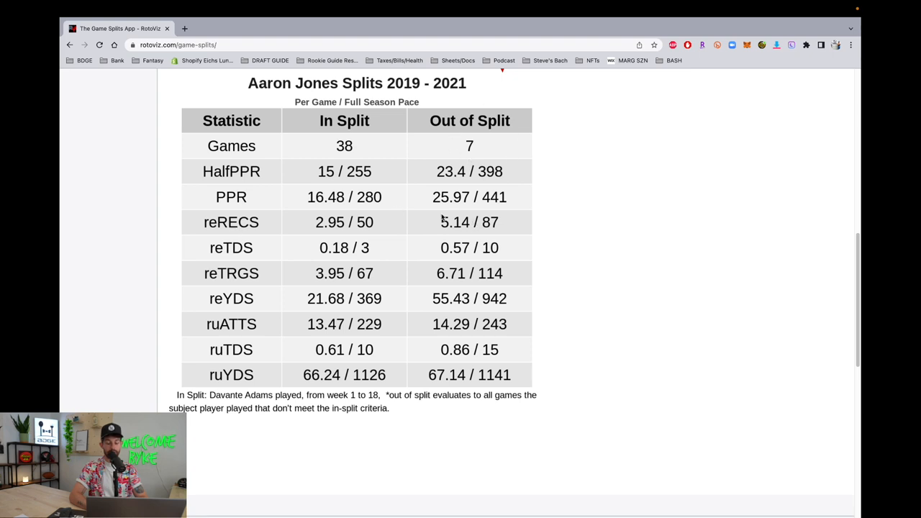
{"action": "mouse_move", "coordinate": [311, 243]}
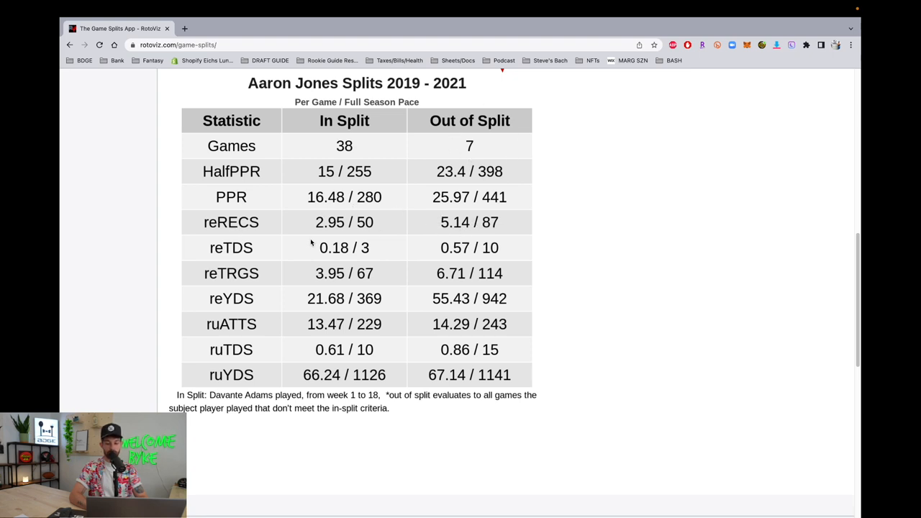
{"action": "mouse_move", "coordinate": [472, 275]}
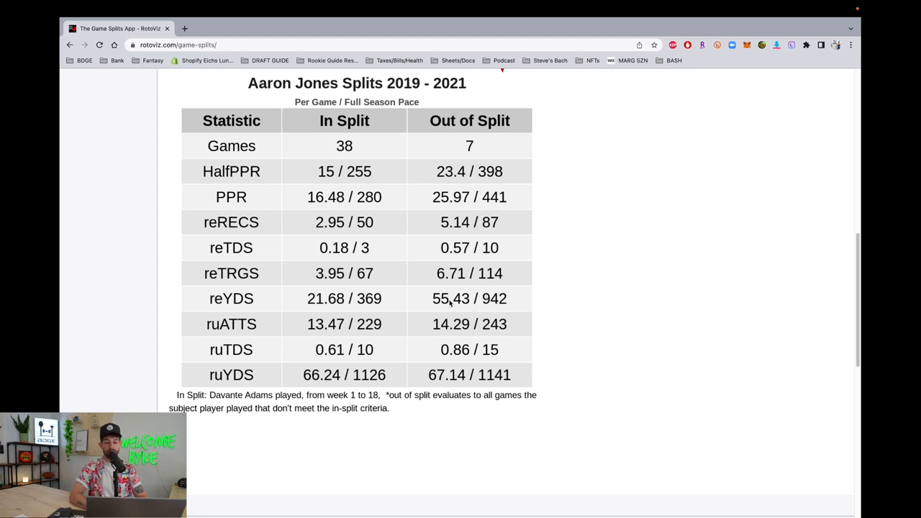
{"action": "mouse_move", "coordinate": [489, 316]}
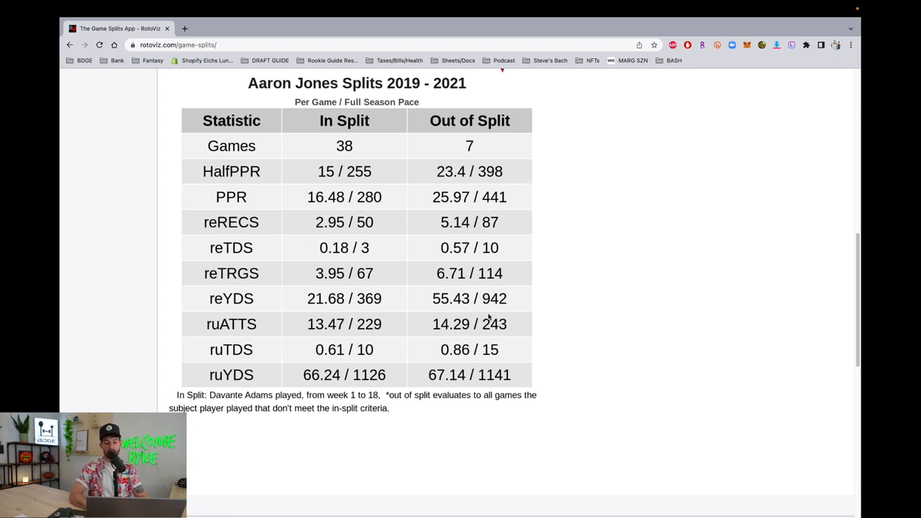